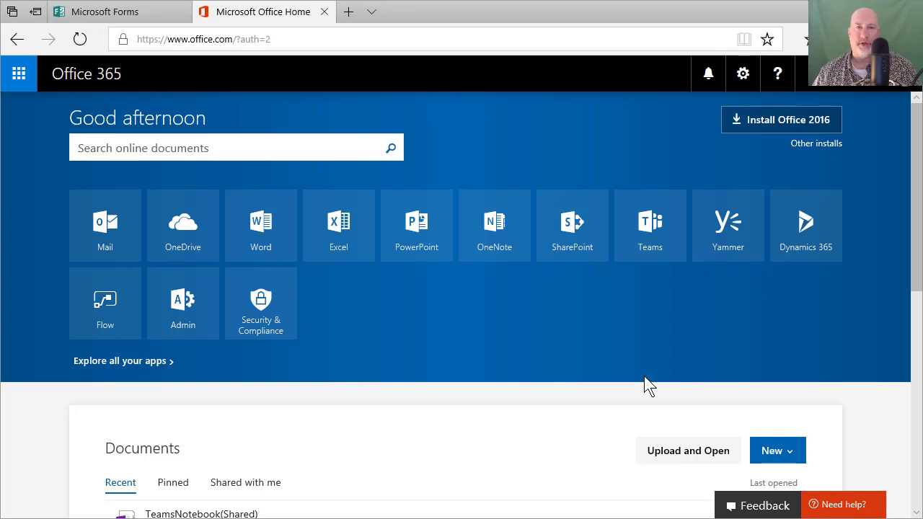
mouse_move(563, 328)
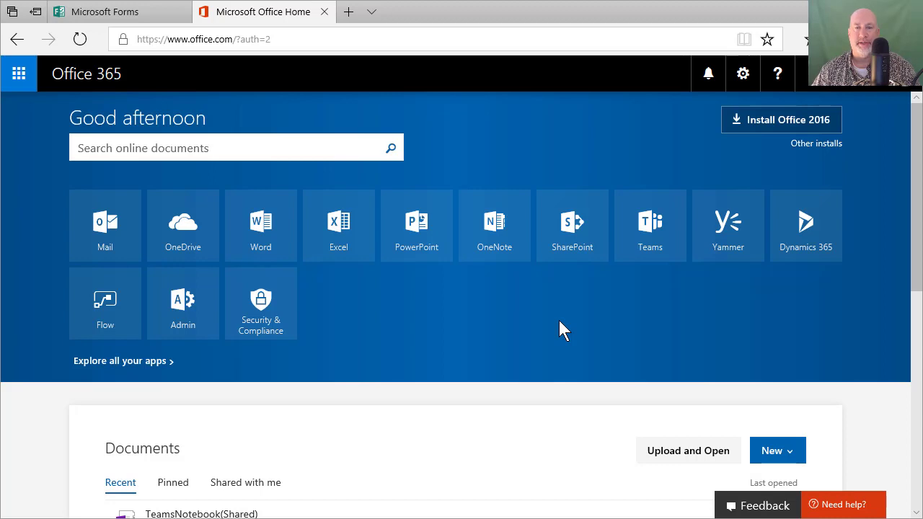
mouse_move(559, 334)
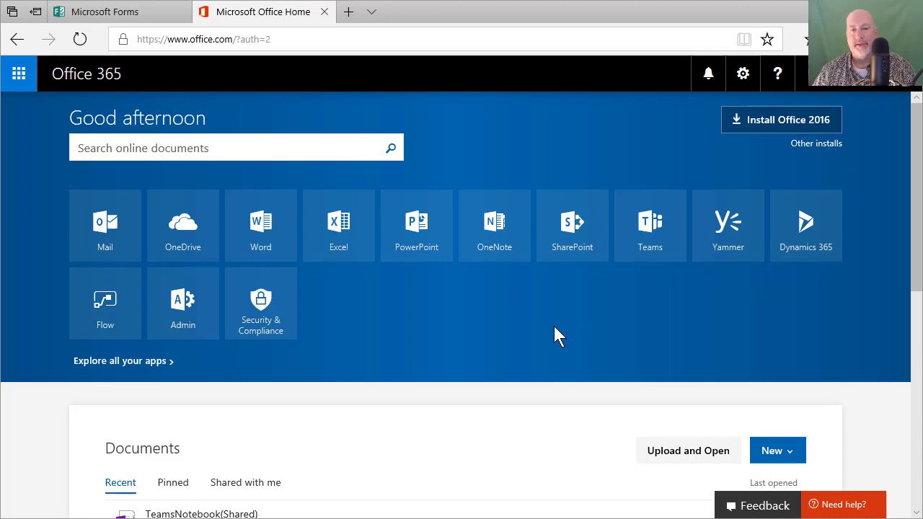
mouse_move(563, 342)
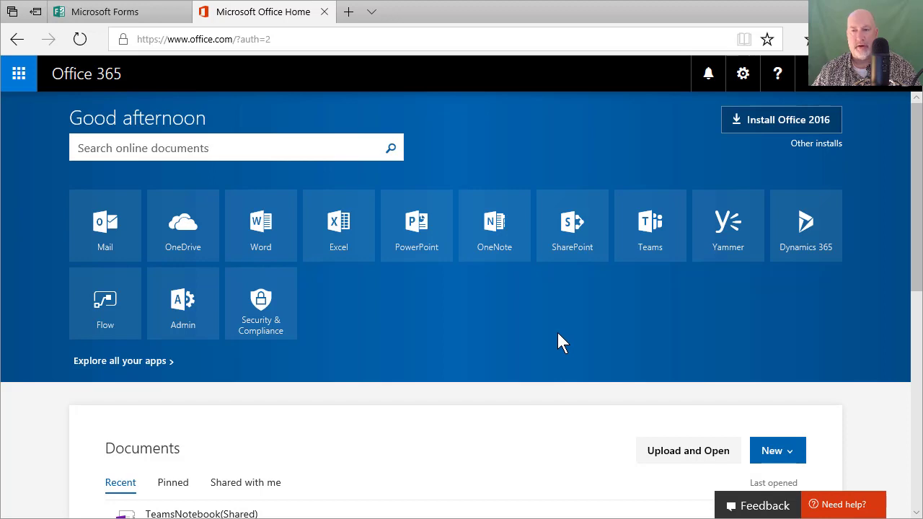
mouse_move(521, 327)
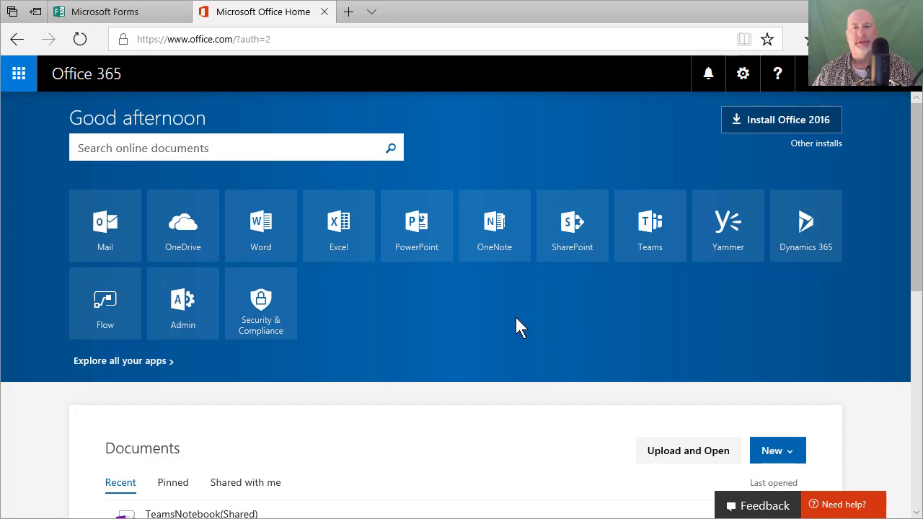
mouse_move(229, 69)
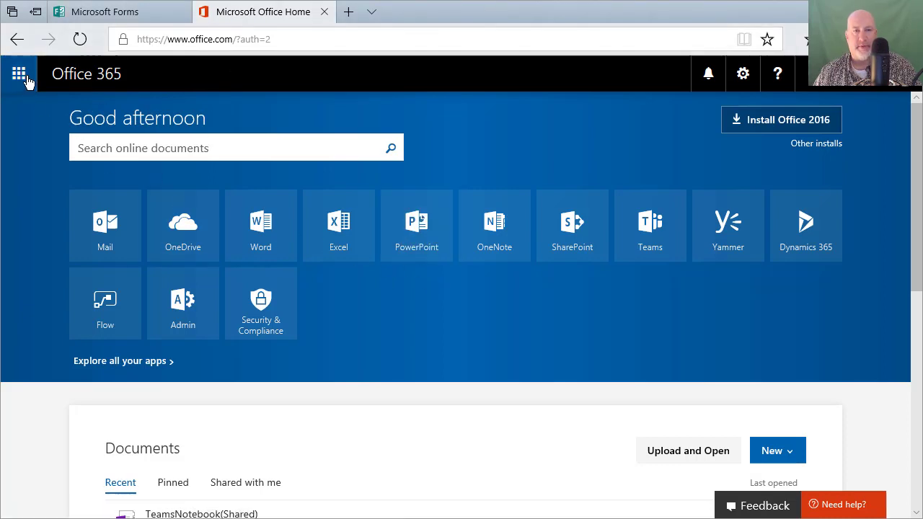
- Open the Office 365 app launcher and choose the Forms app
click(18, 72)
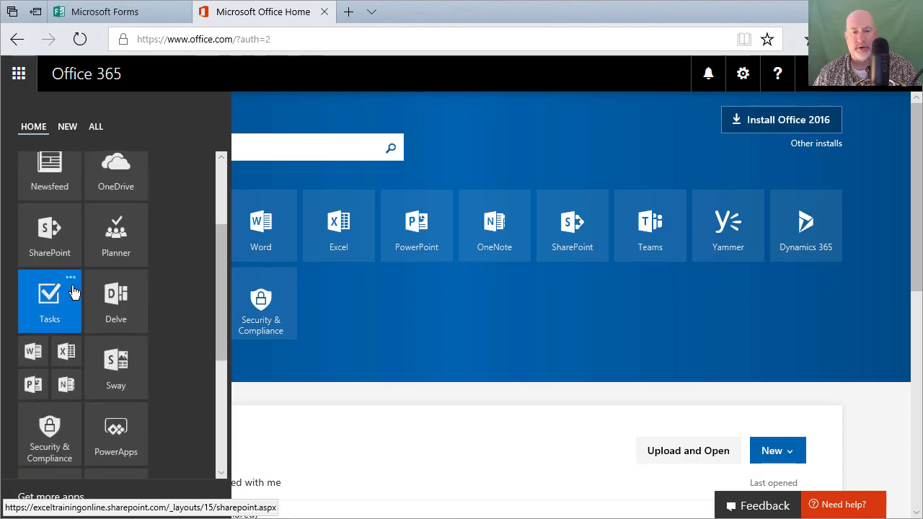
scroll(down, 3)
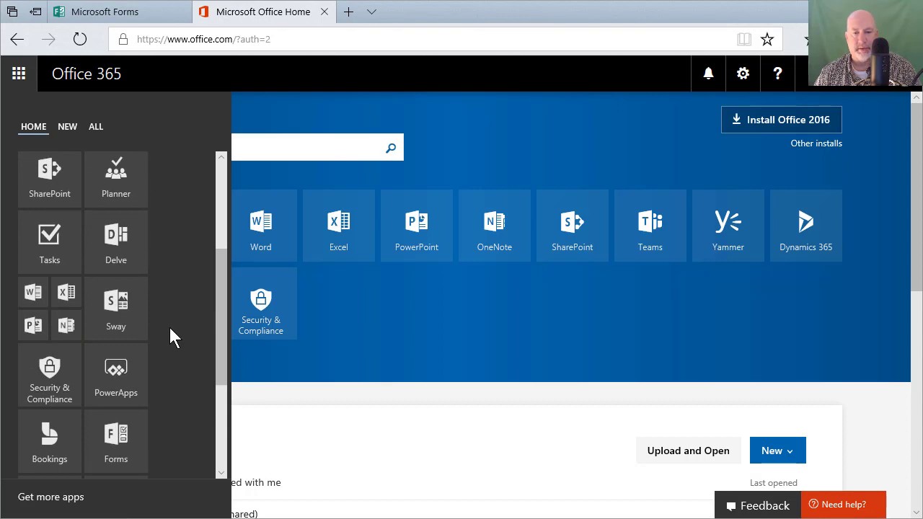
mouse_move(115, 440)
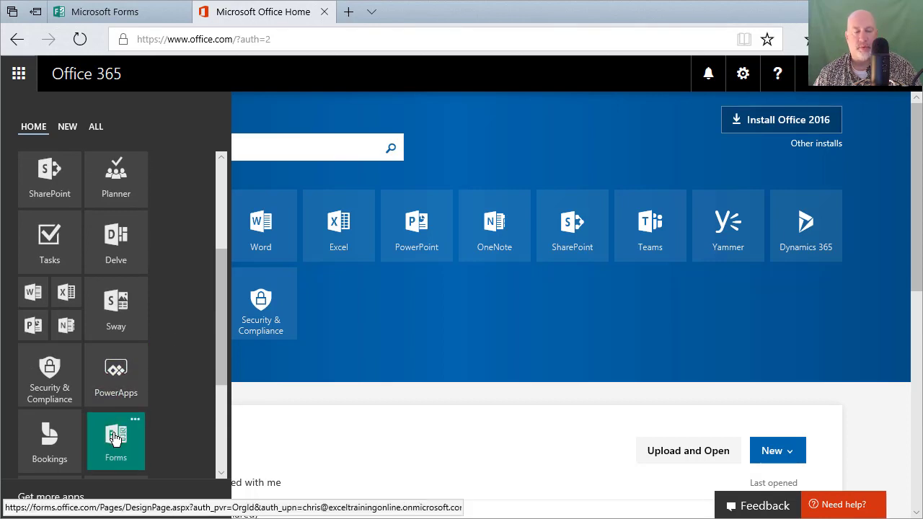
click(115, 439)
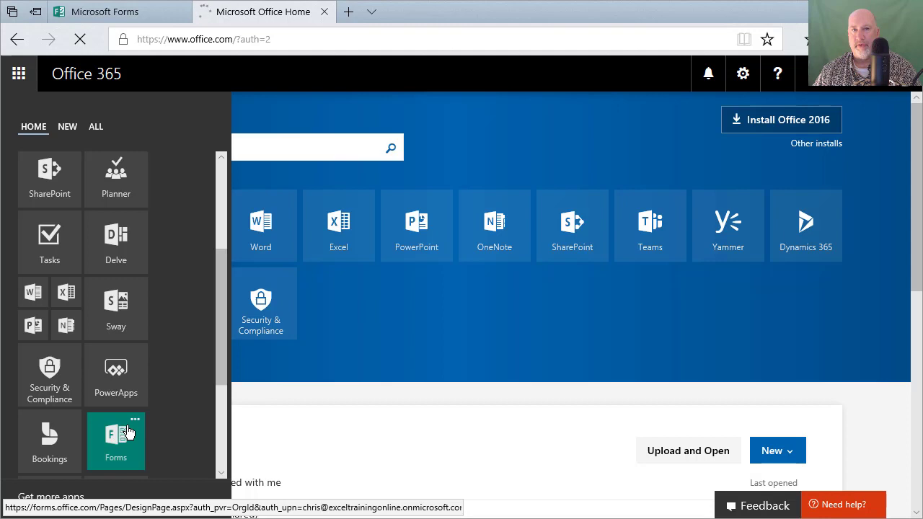
- Launch Forms and scroll through the existing forms under My forms
click(115, 441)
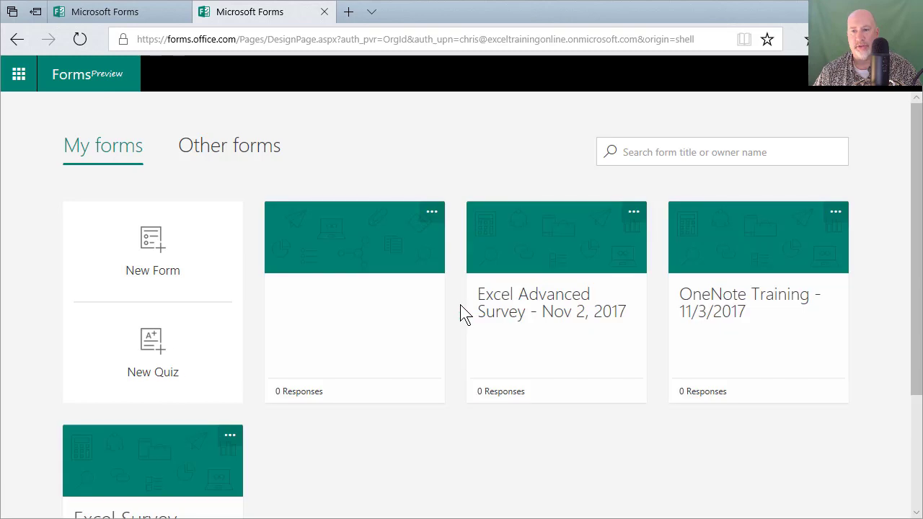
mouse_move(528, 454)
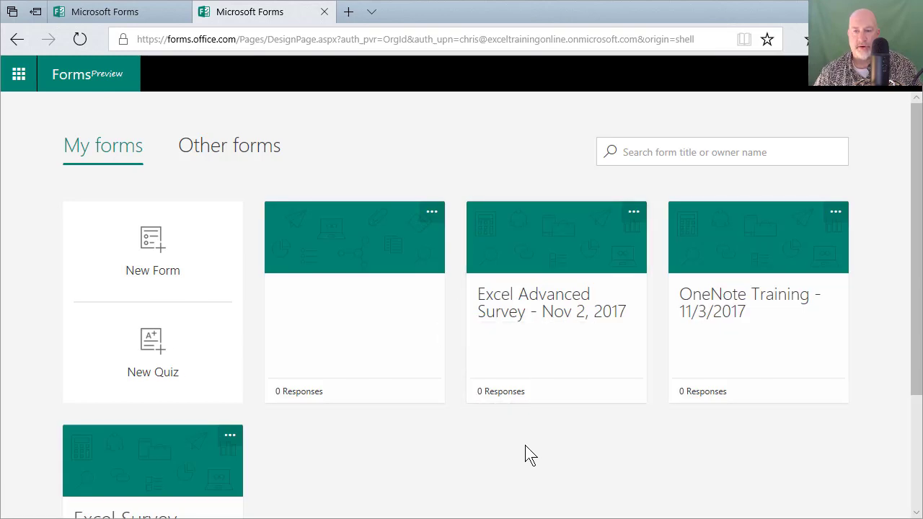
scroll(down, 3)
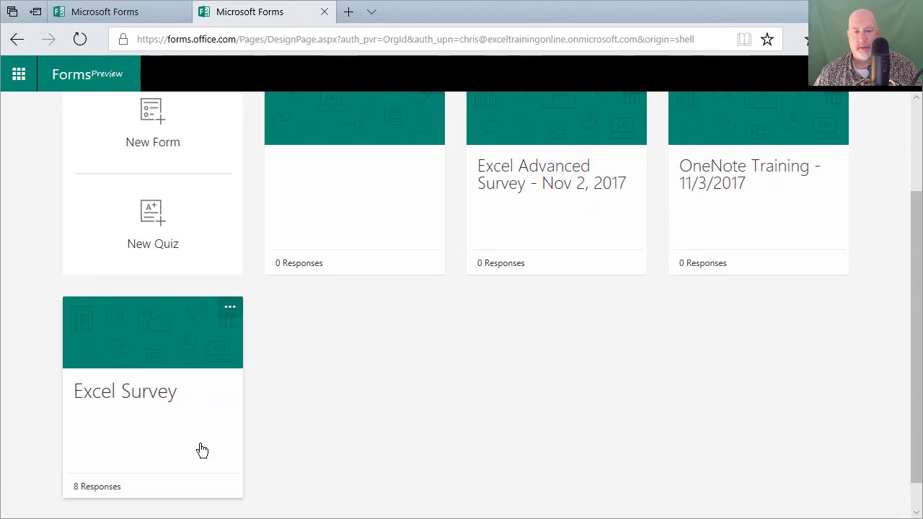
mouse_move(172, 426)
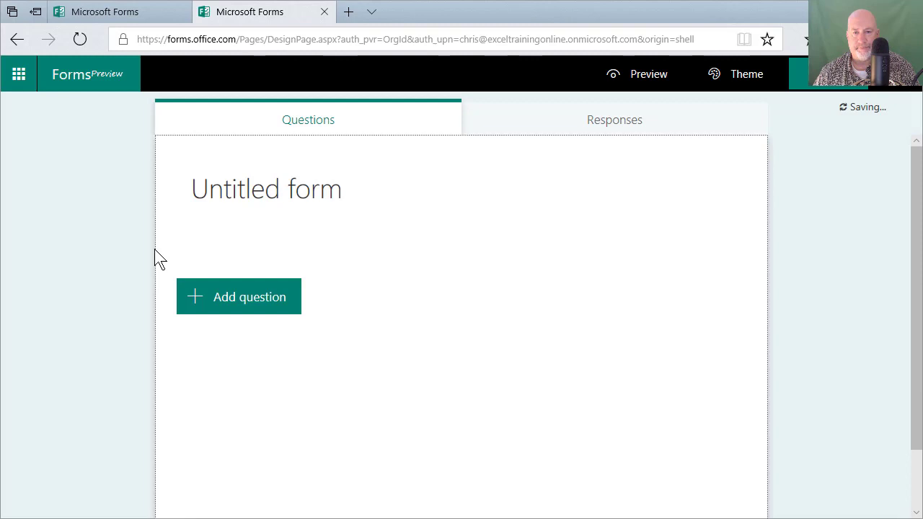
- Title the new form 'Webinar' and bring up the question types
click(250, 189)
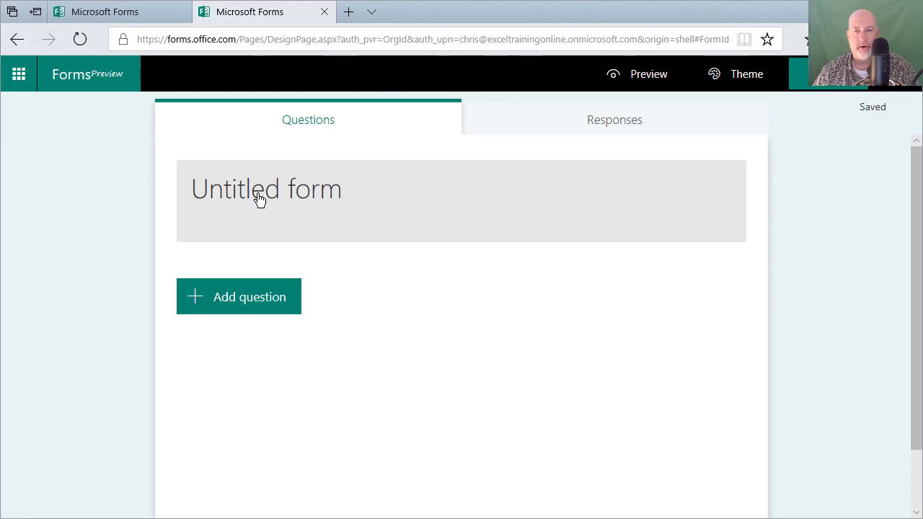
text(Webinar)
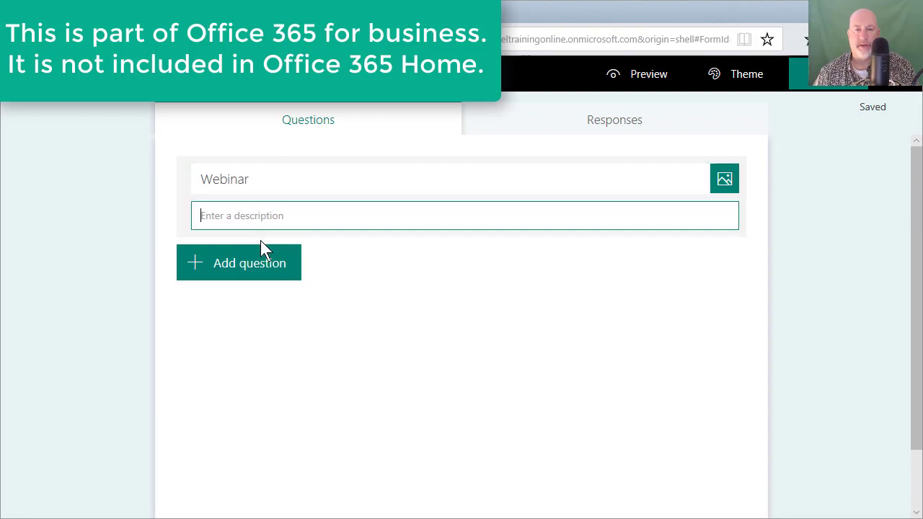
mouse_move(724, 179)
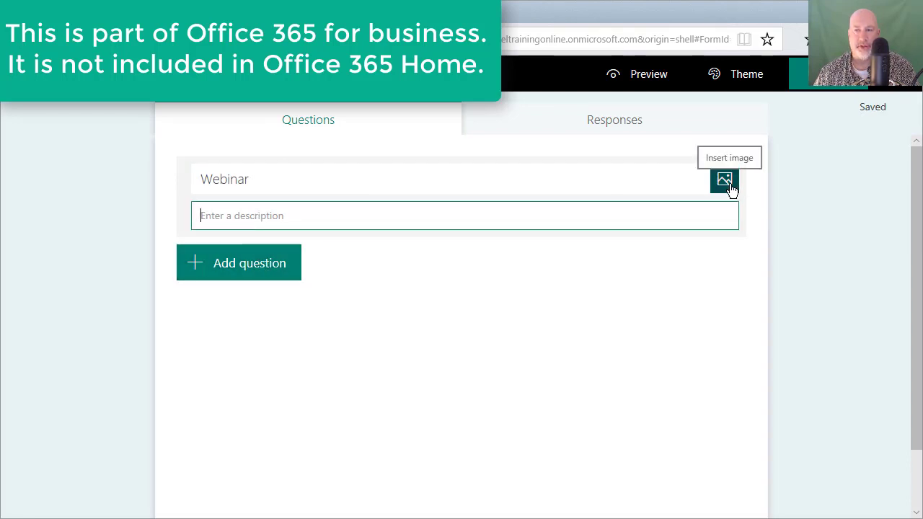
mouse_move(301, 314)
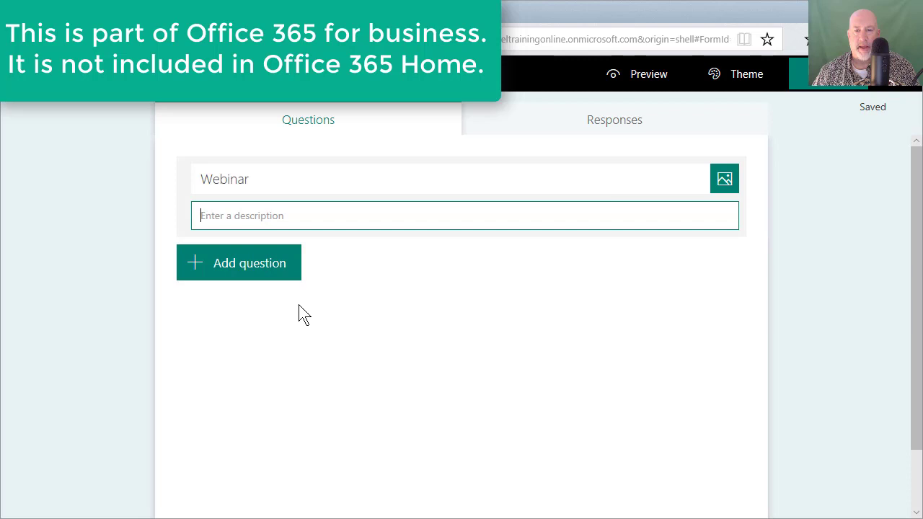
click(239, 262)
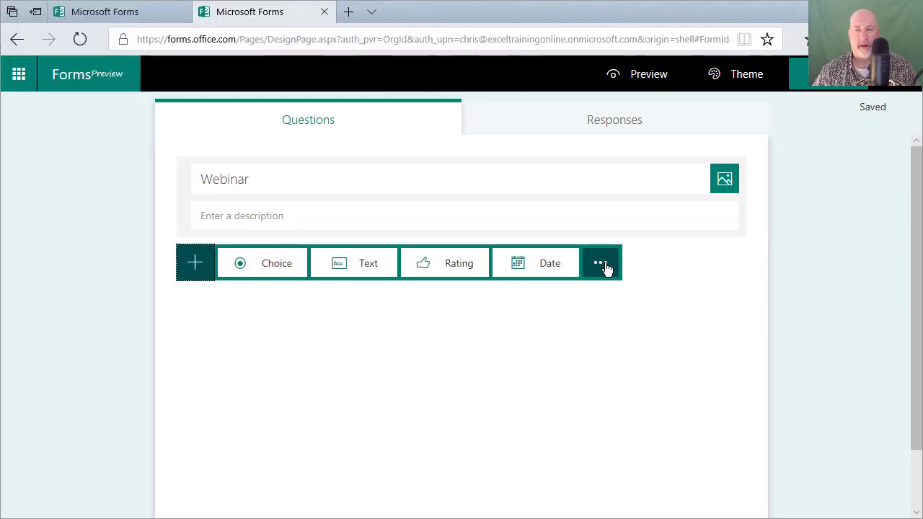
- Add a choice question asking 'What is the best day for the webinar'
click(601, 262)
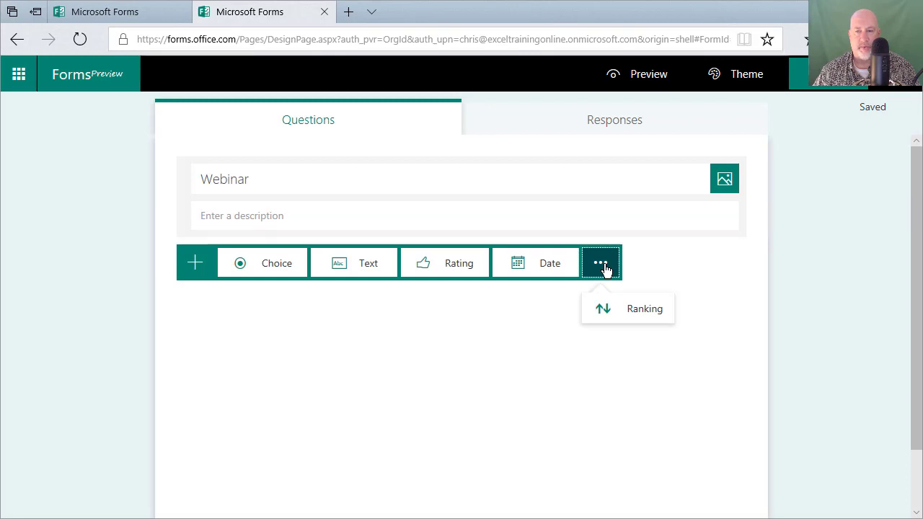
mouse_move(273, 262)
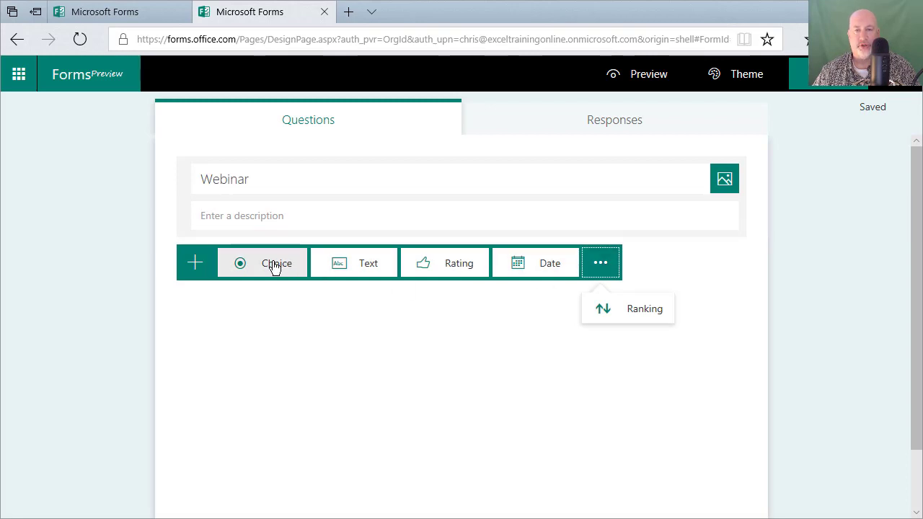
click(277, 262)
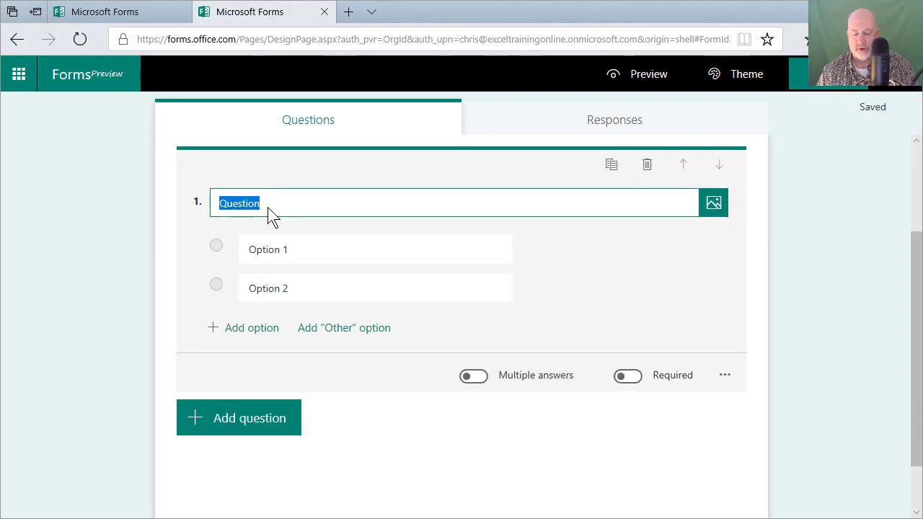
text(What is the)
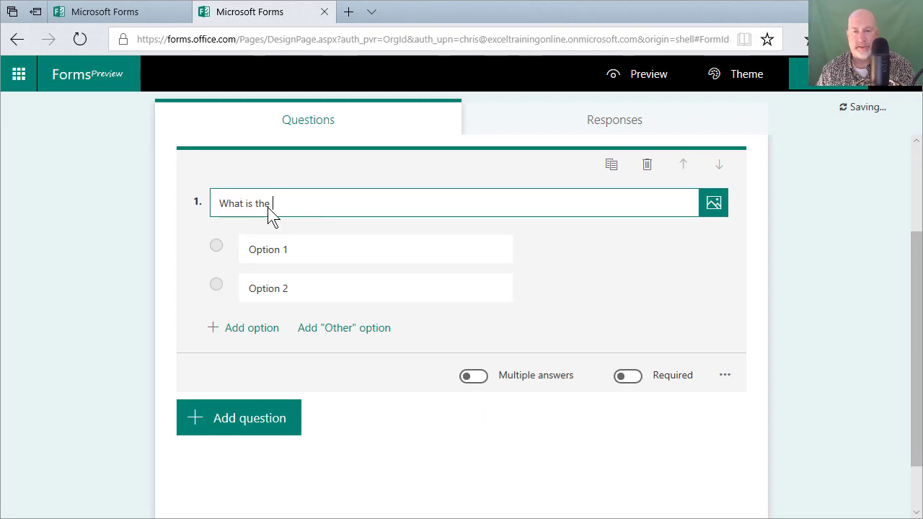
text(best da)
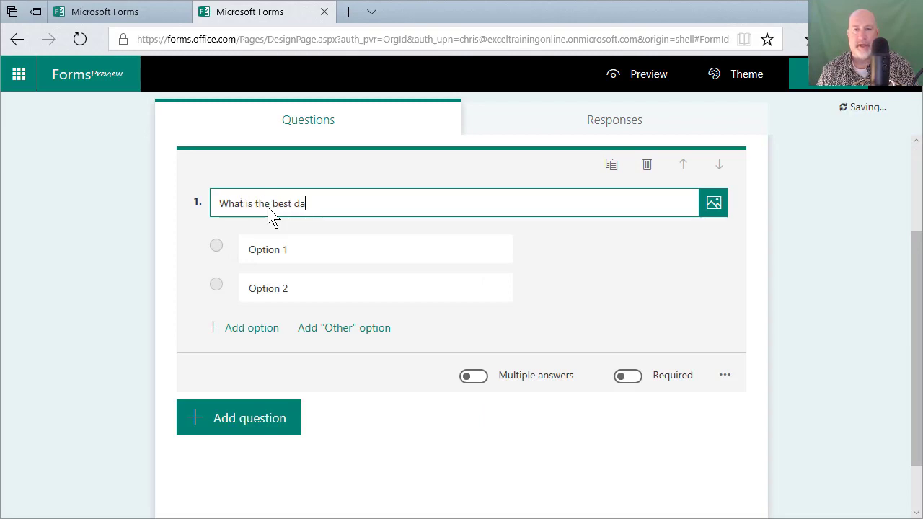
text(y for the webinar)
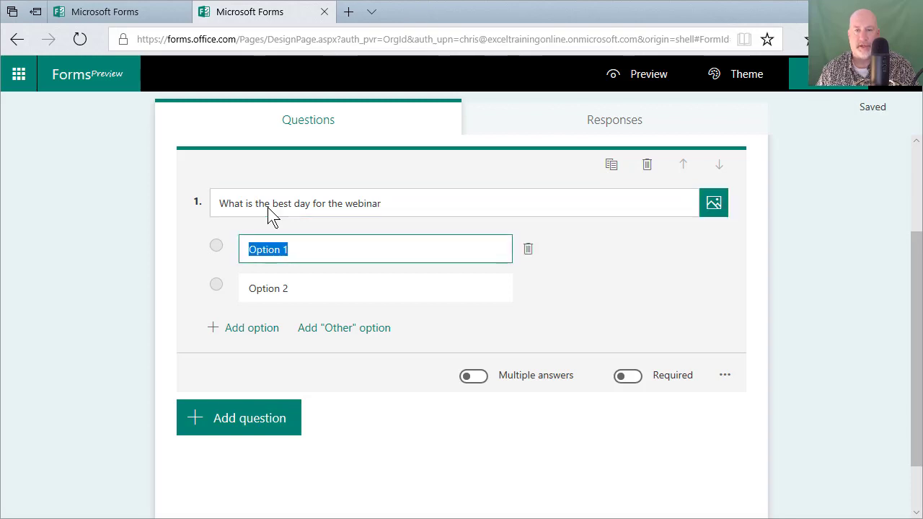
- Fill in answer options Tuesday, Wednesday, Thursday and Friday
text(Tuesday)
click(376, 288)
text(We)
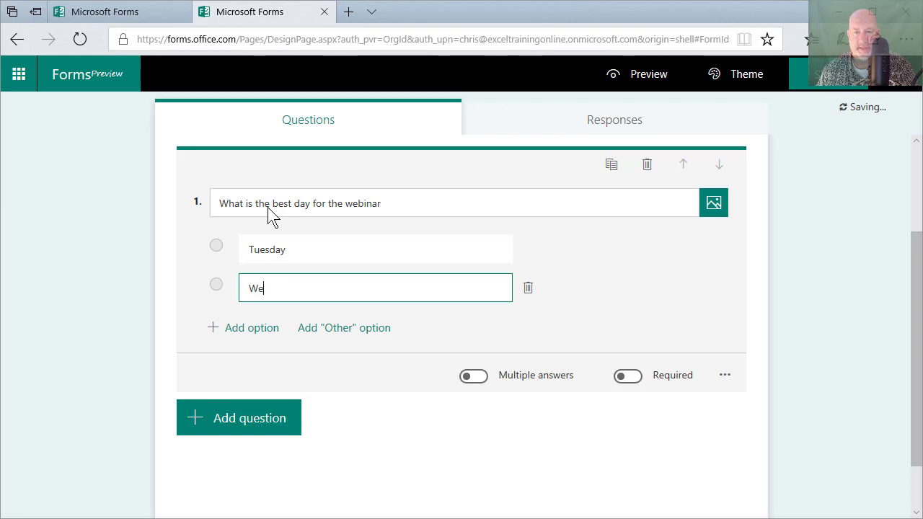
text(dnesday)
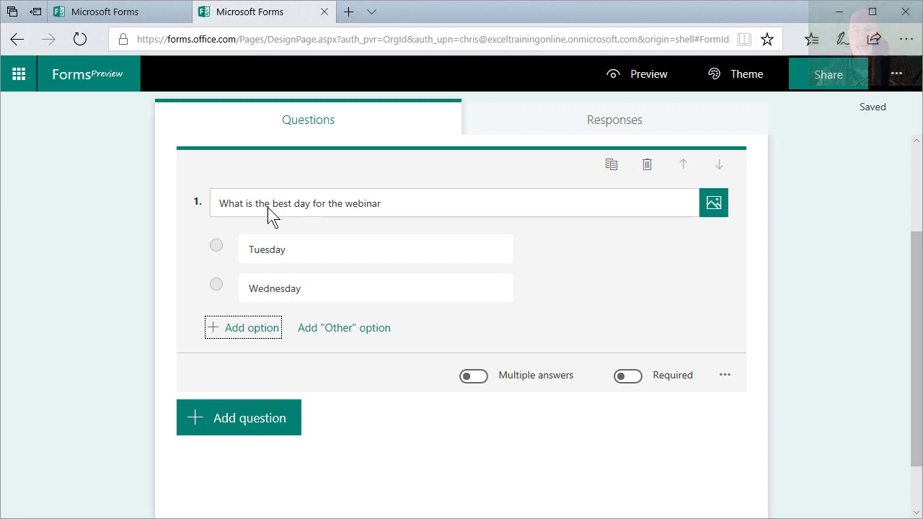
click(251, 328)
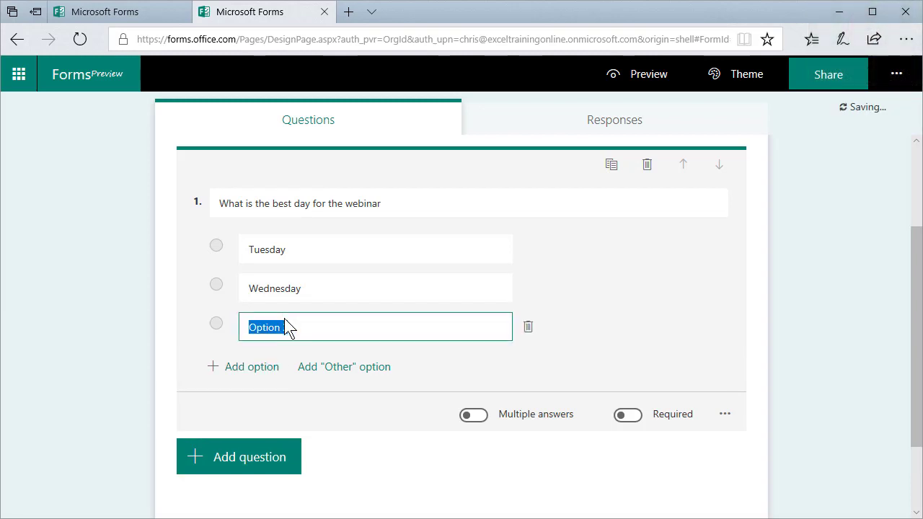
text(Thursday)
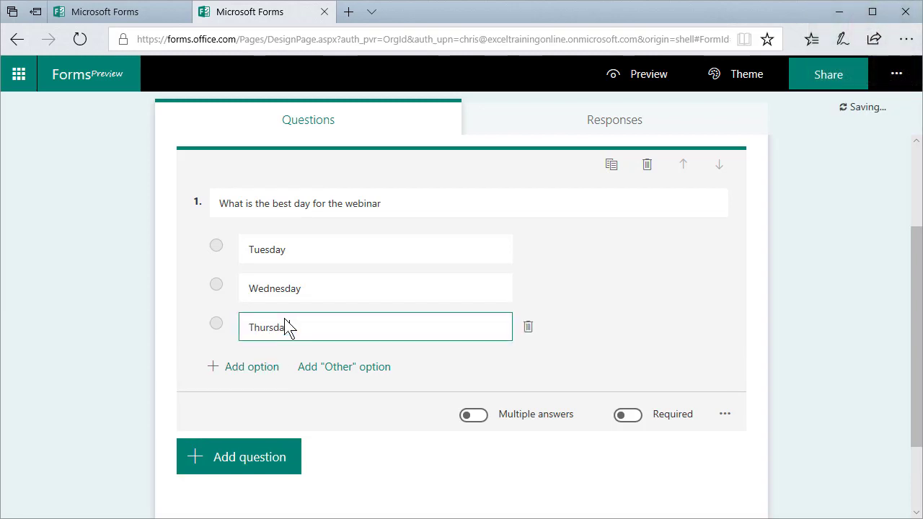
click(243, 366)
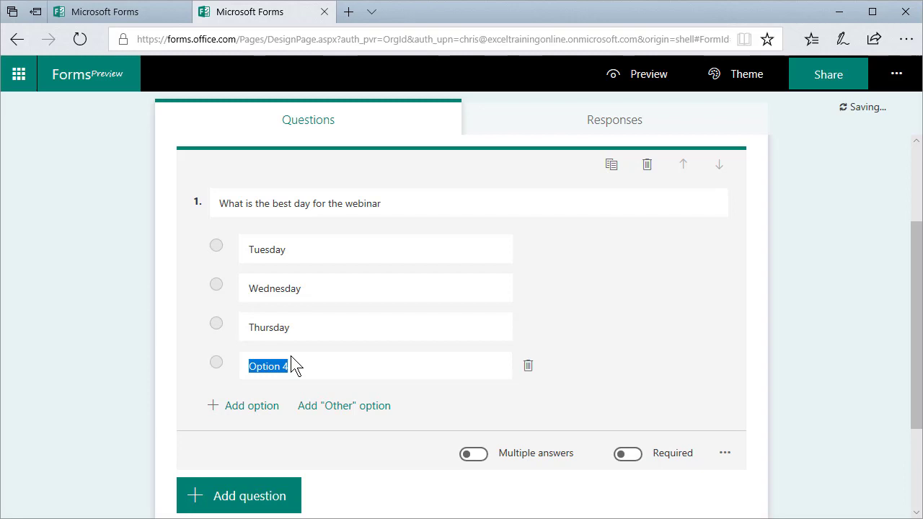
text(Firda)
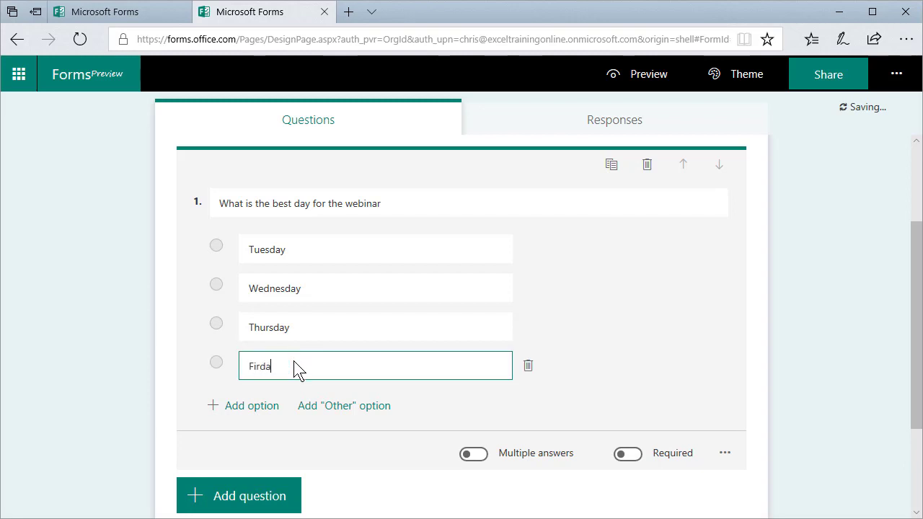
text(Friday)
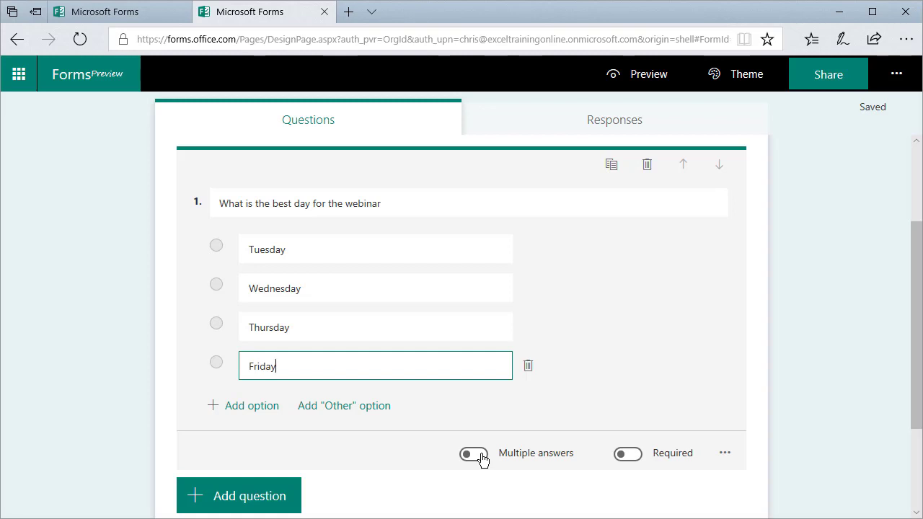
- Toggle Multiple answers on and back off, then show the question's extra settings
click(475, 453)
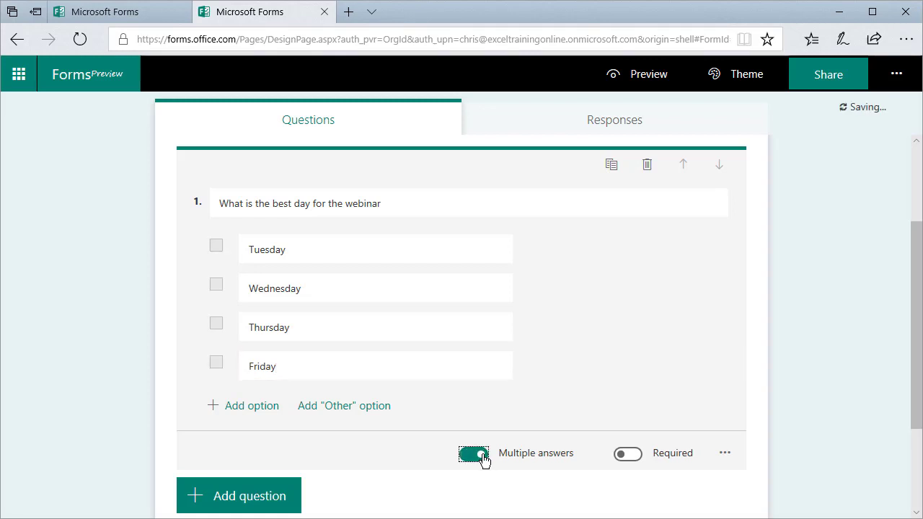
click(473, 453)
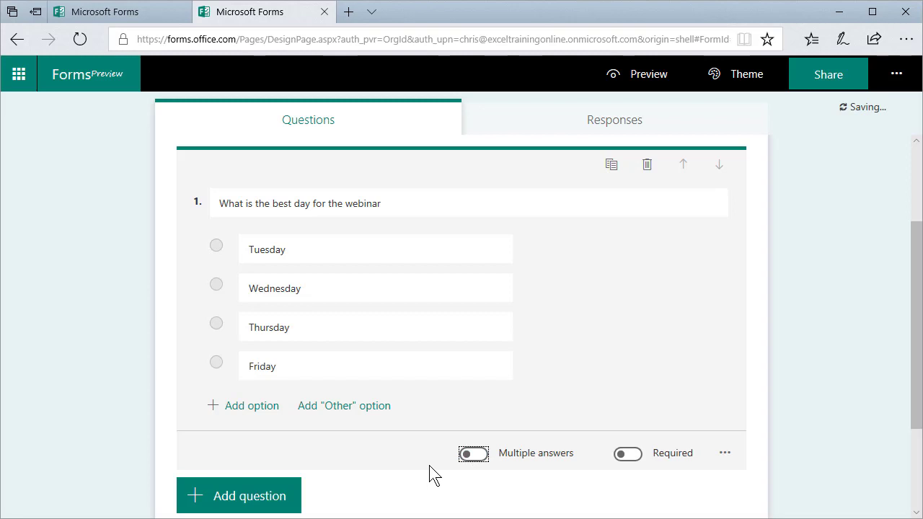
click(724, 453)
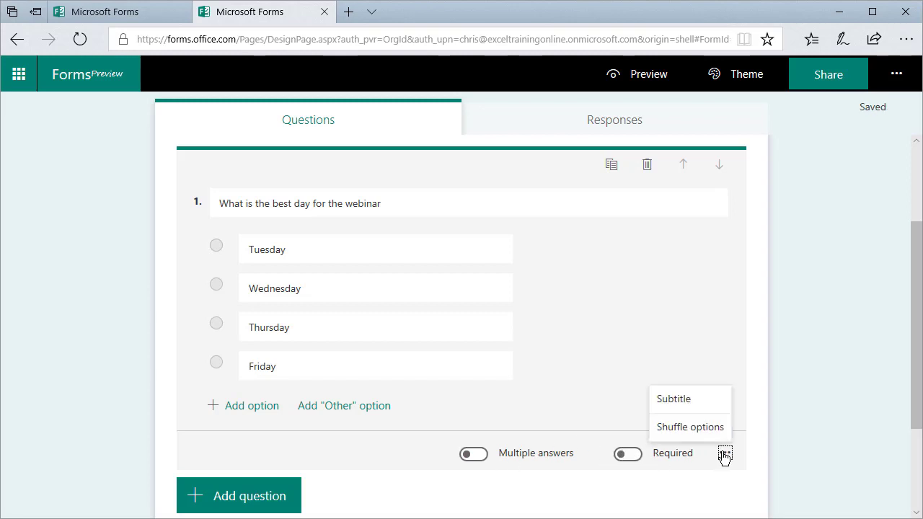
mouse_move(704, 437)
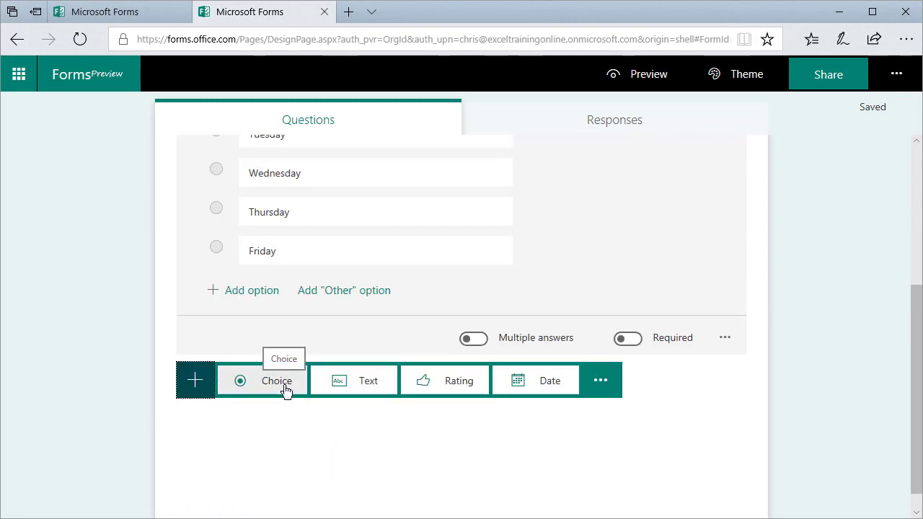
- Add a choice question asking 'What topics would you like to see covered'
click(277, 379)
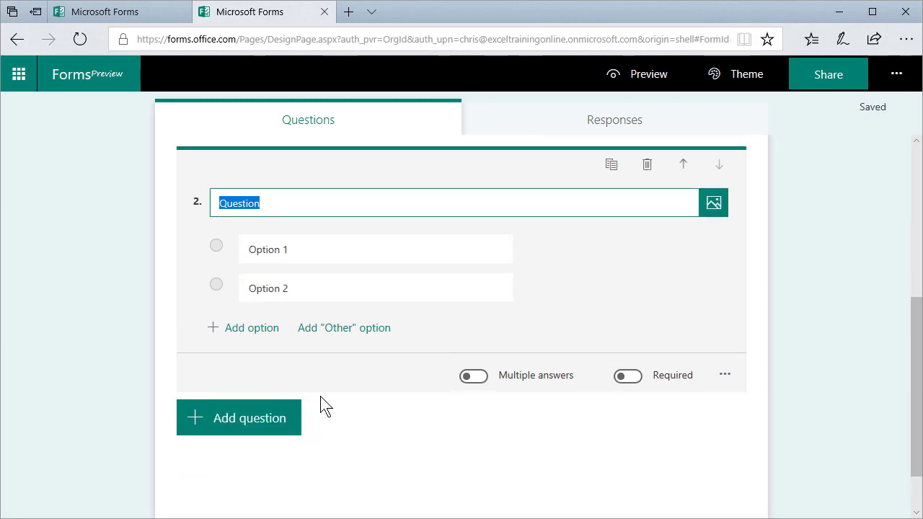
text(What topci)
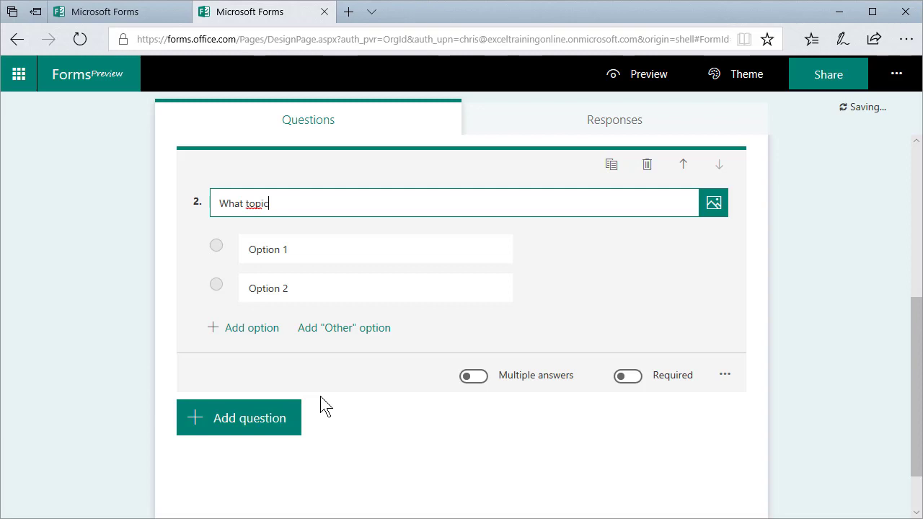
text(s would)
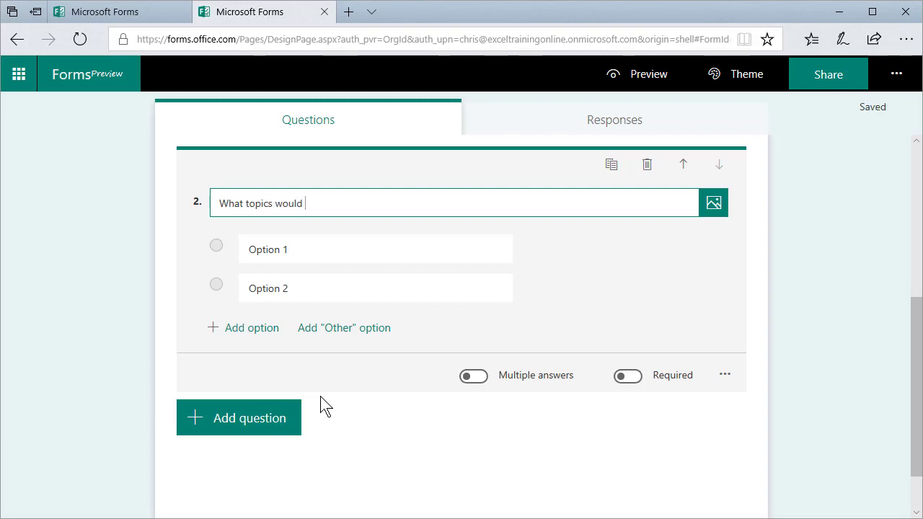
text(you like to)
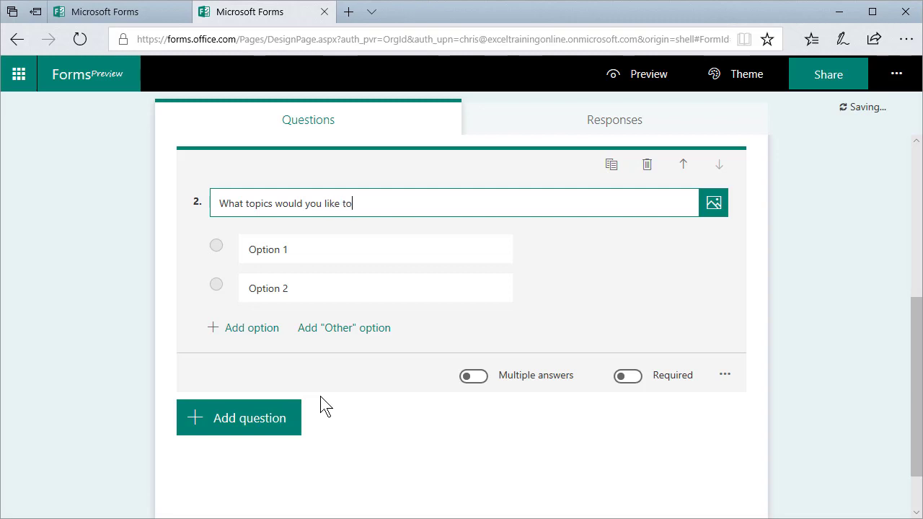
text(see  covered)
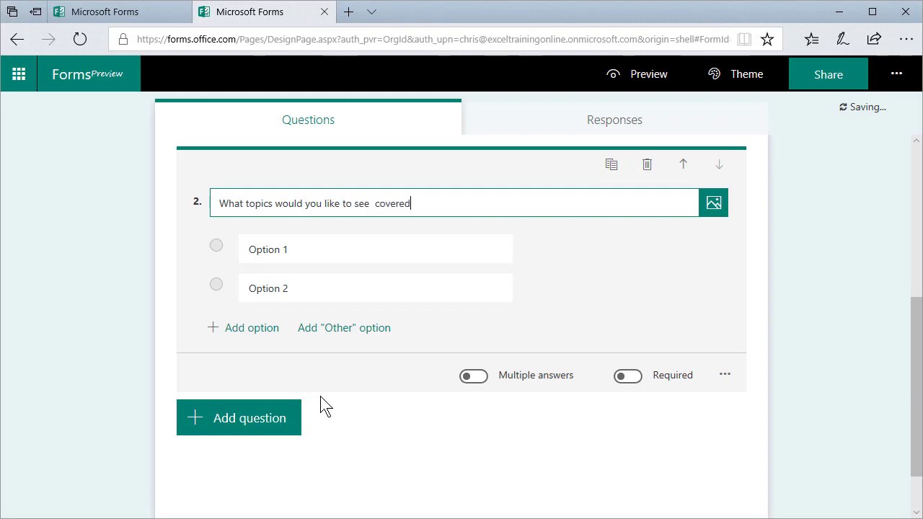
- Give it answer options Headers, TOC, Spell Check, Index and Other
text(Headers)
click(376, 288)
text(T)
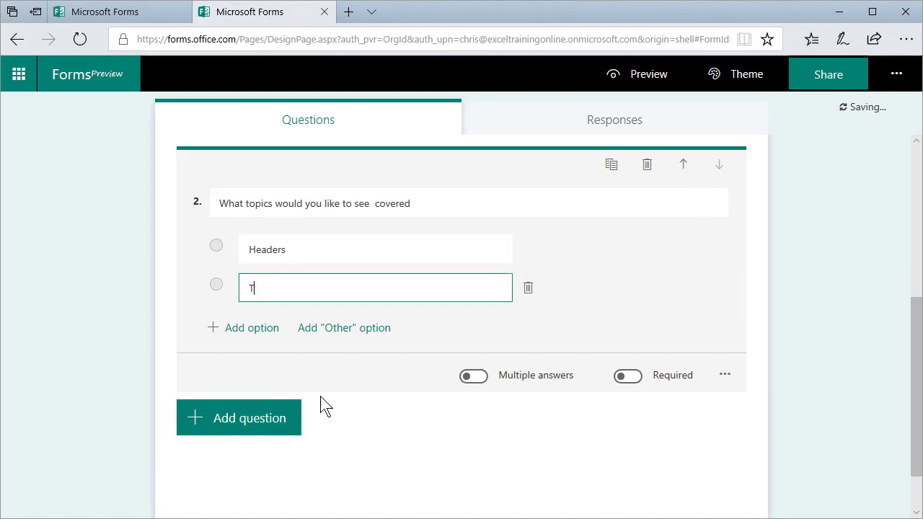
text(P)
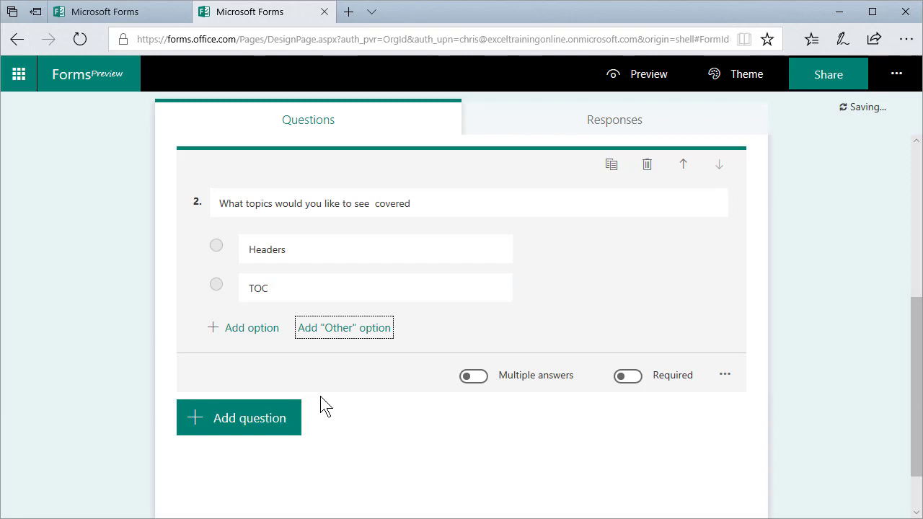
click(243, 327)
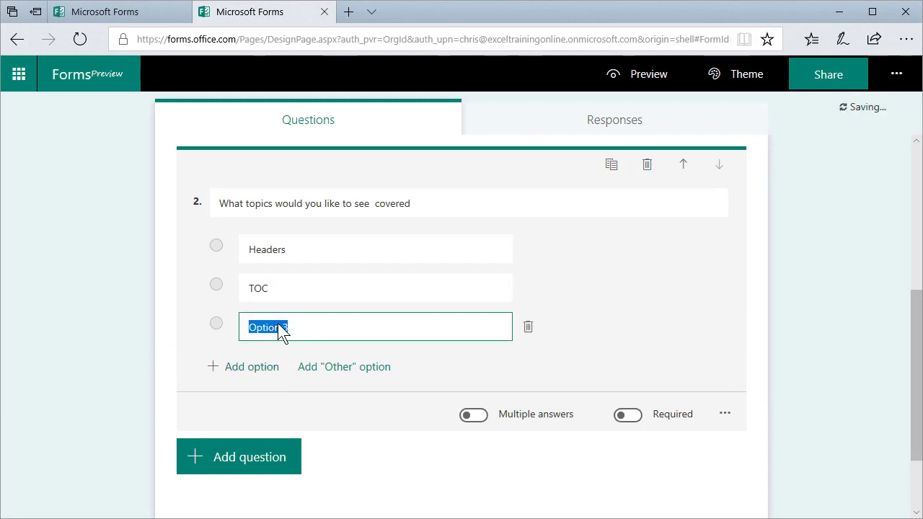
text(Se)
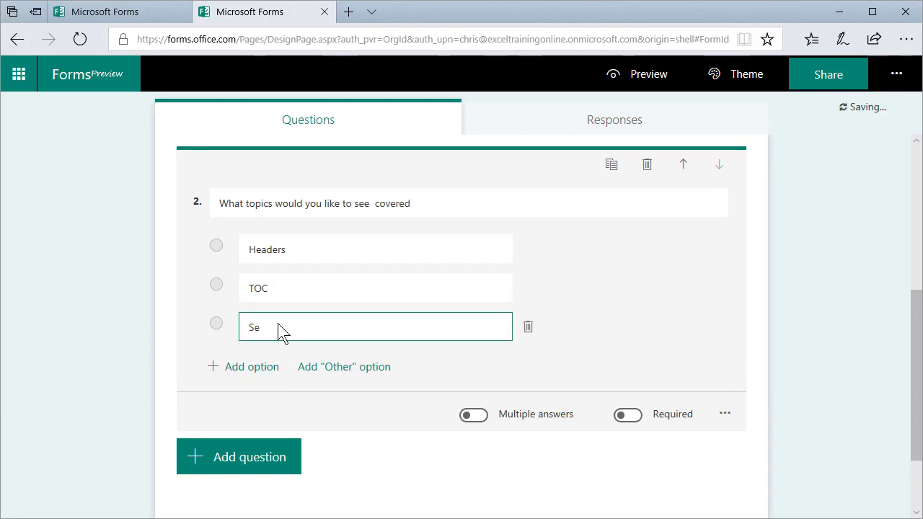
text(Speell Check)
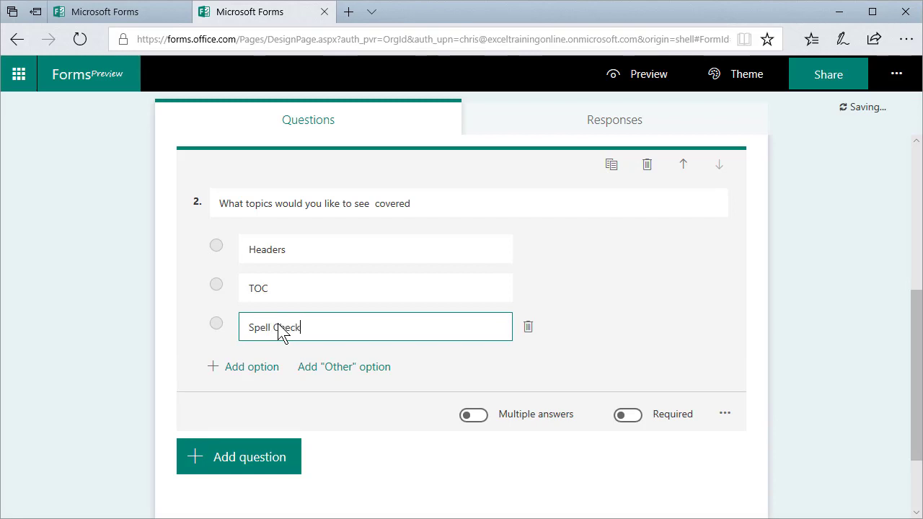
click(243, 366)
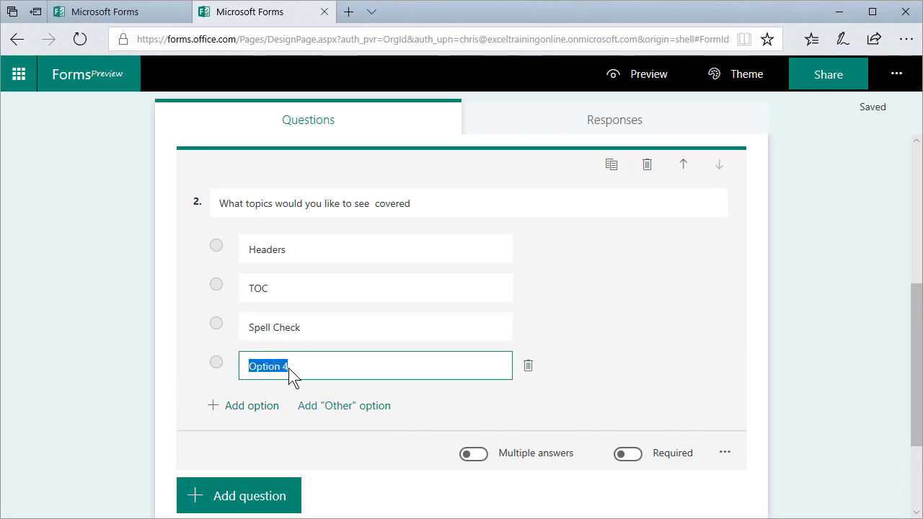
text(Index)
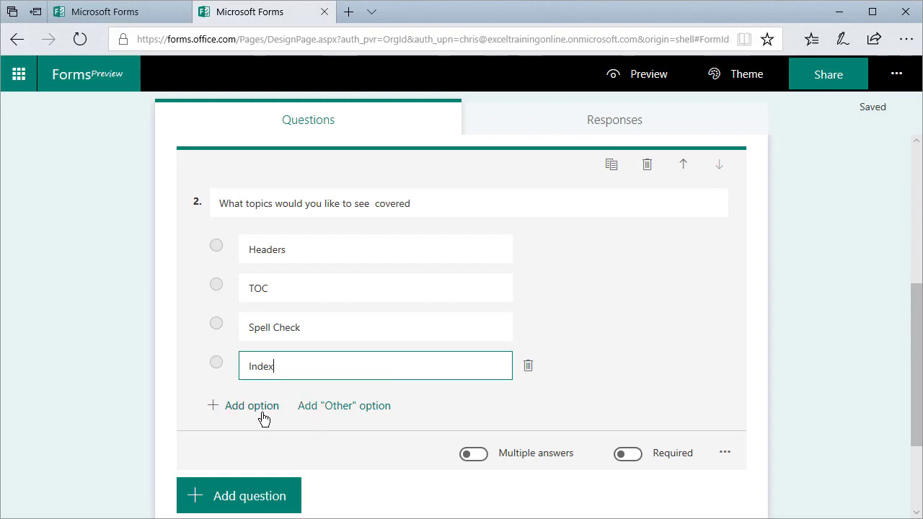
click(344, 405)
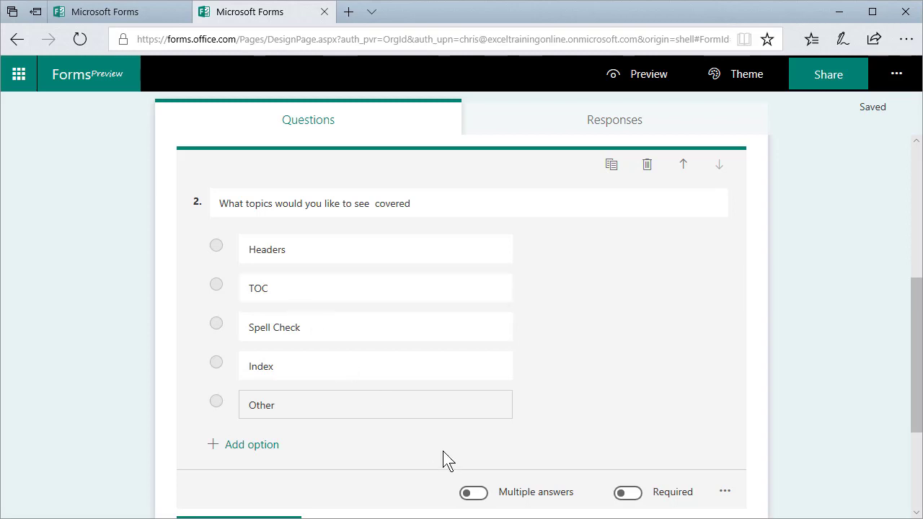
- Turn on Multiple answers for the topics question and scroll down
click(473, 492)
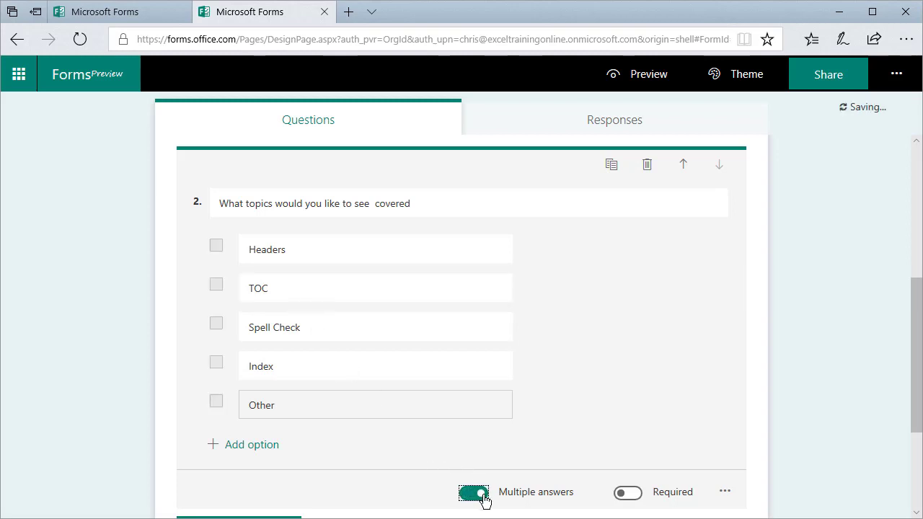
scroll(down, 3)
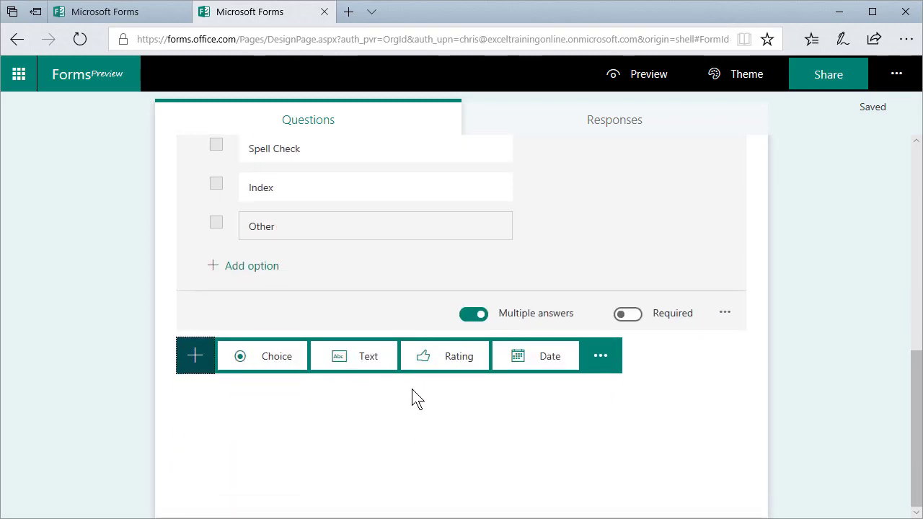
mouse_move(432, 371)
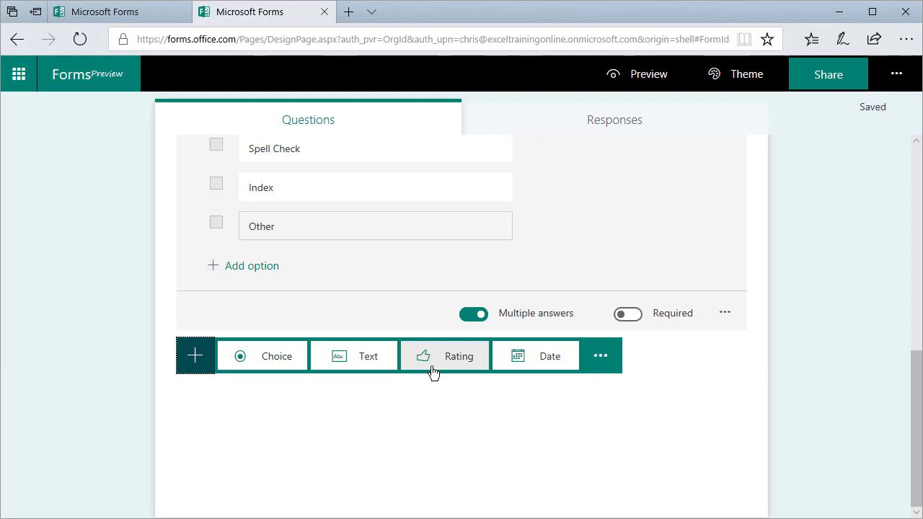
mouse_move(444, 380)
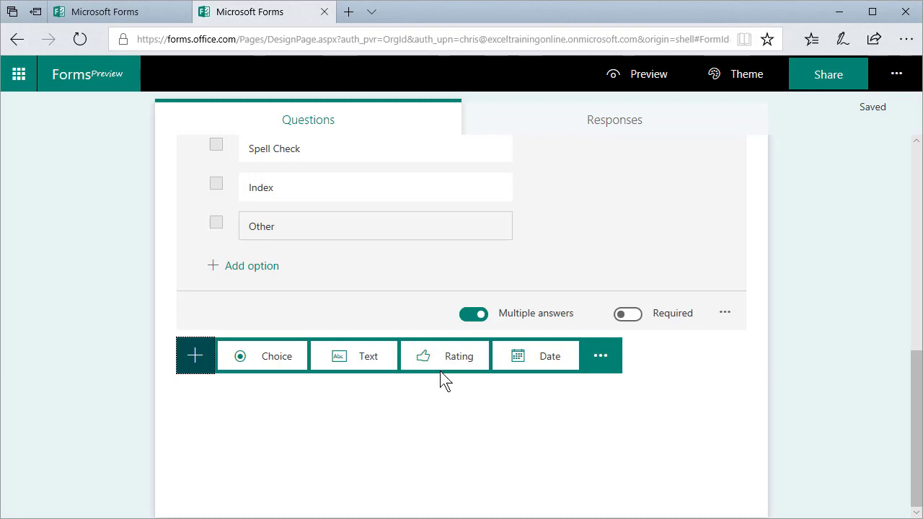
- Add rating question 'Please rate the class', trying numbers before keeping star symbols
click(457, 356)
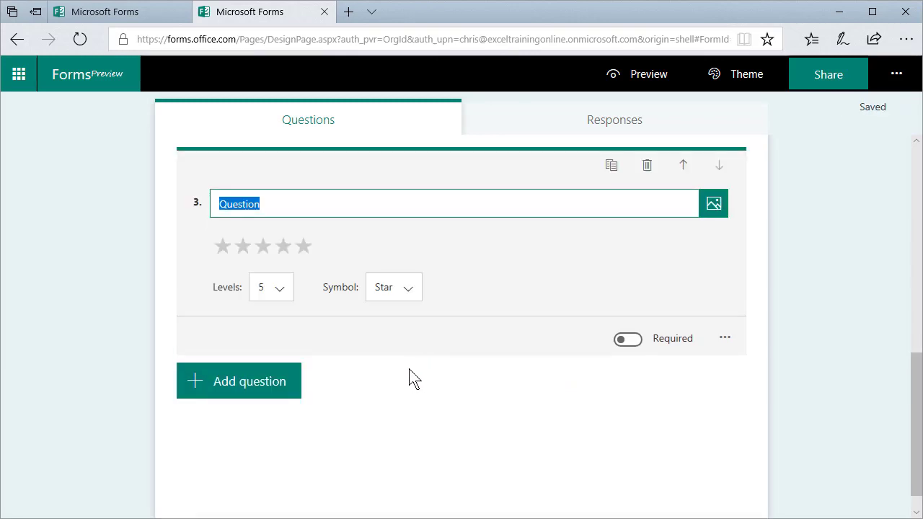
text(Please rate hte)
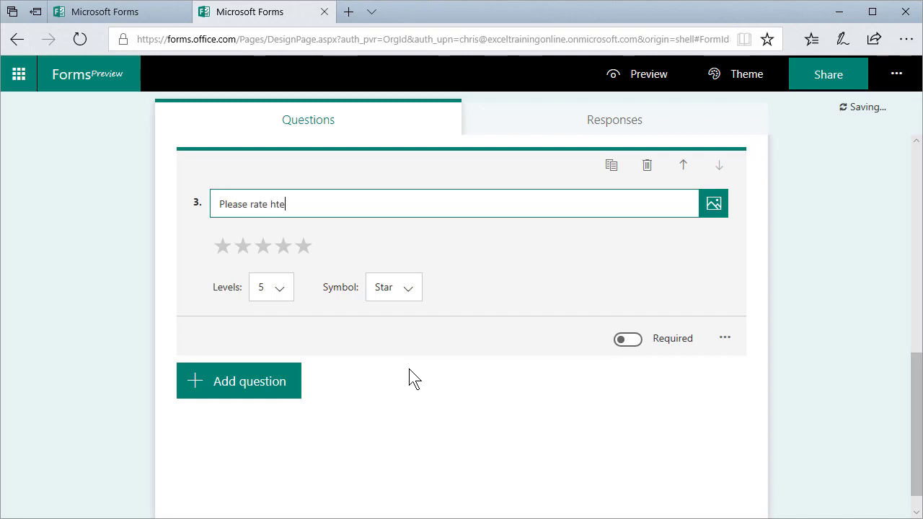
text(the class)
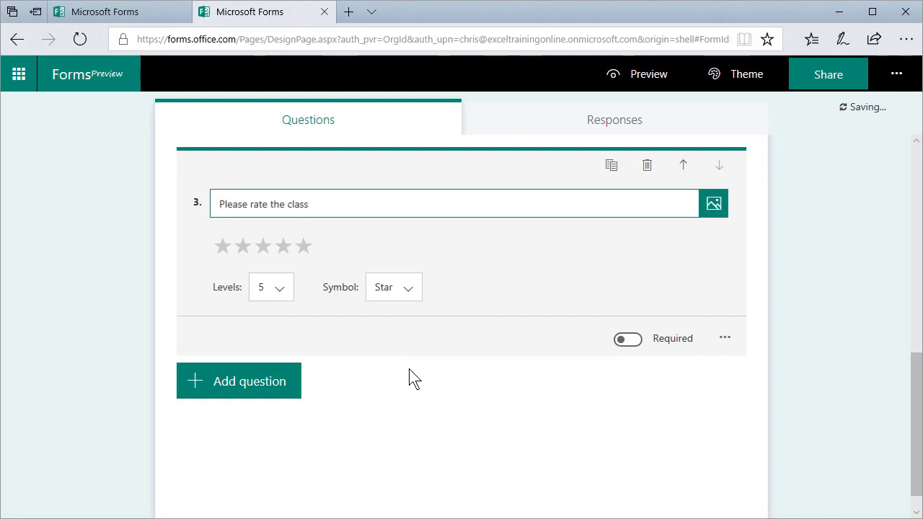
click(270, 287)
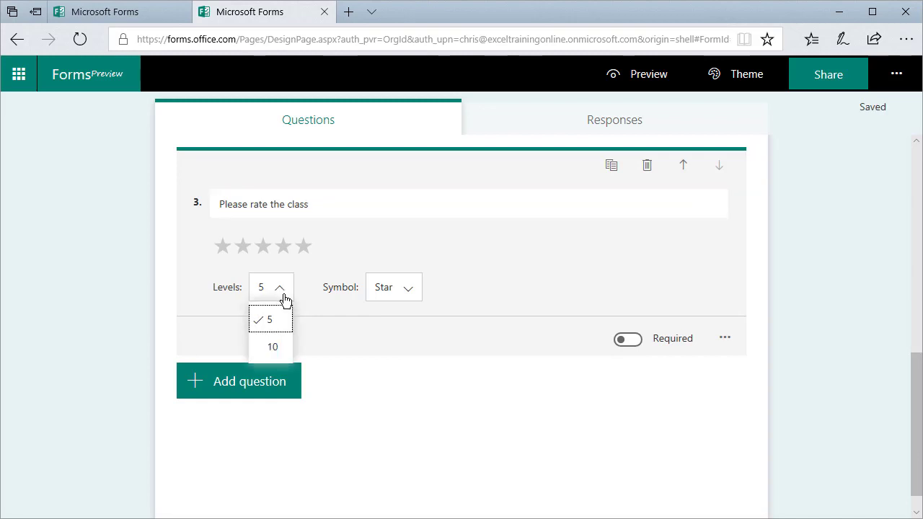
click(394, 287)
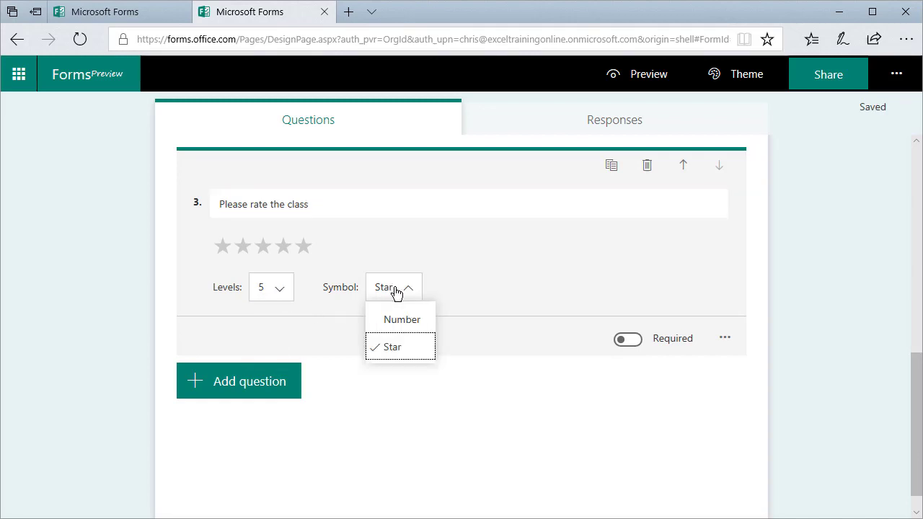
click(403, 318)
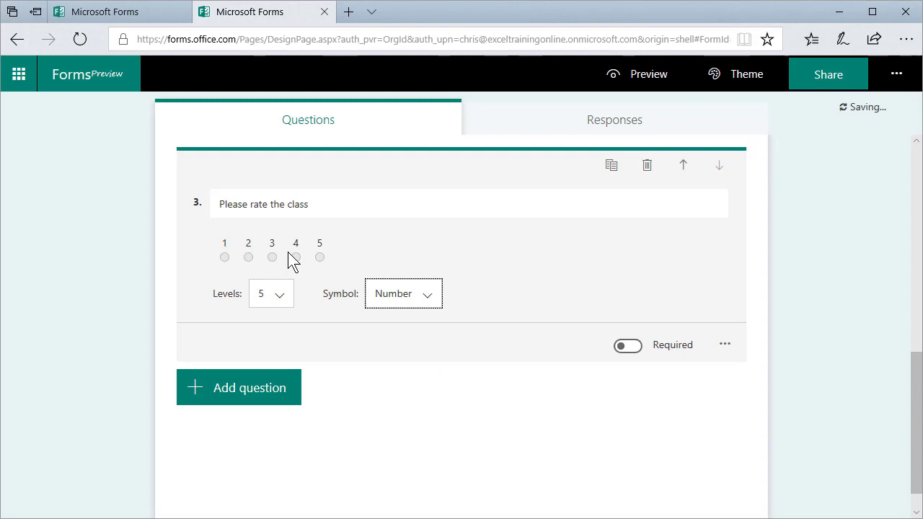
click(403, 293)
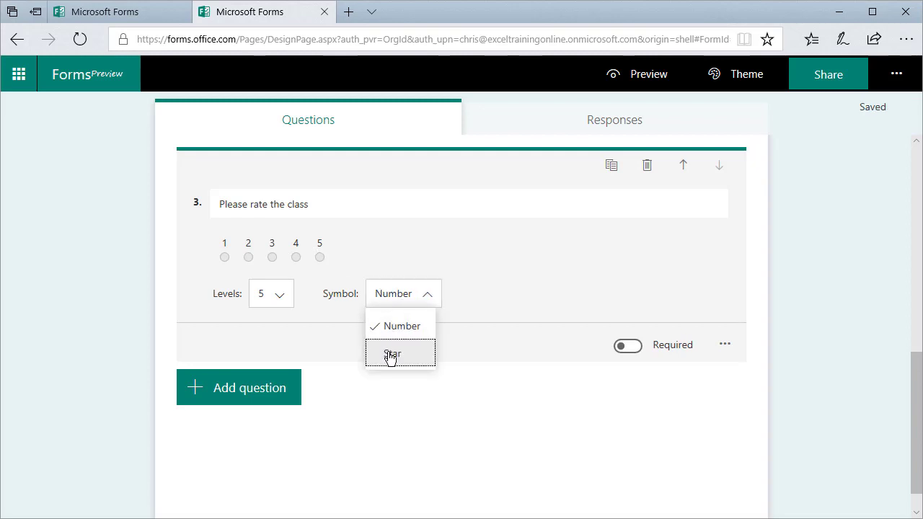
click(393, 354)
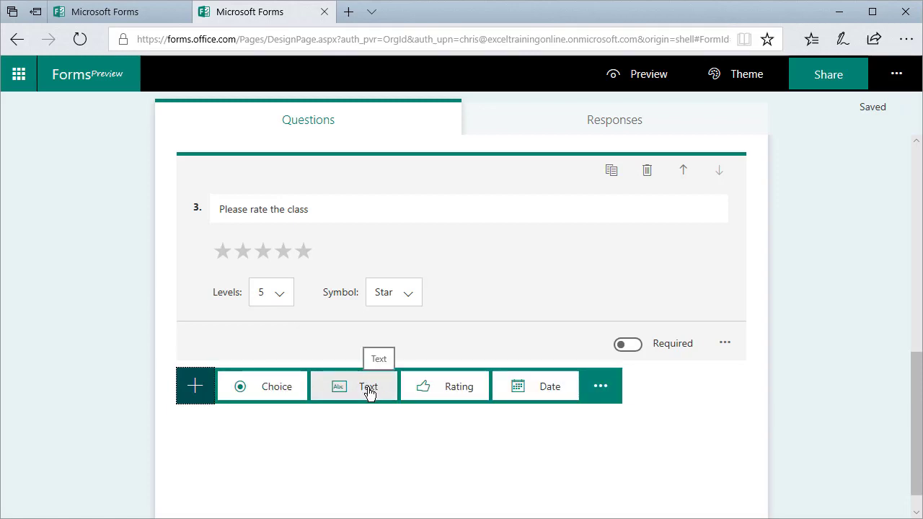
- Add text question 4, 'Please type in your first name'
click(369, 386)
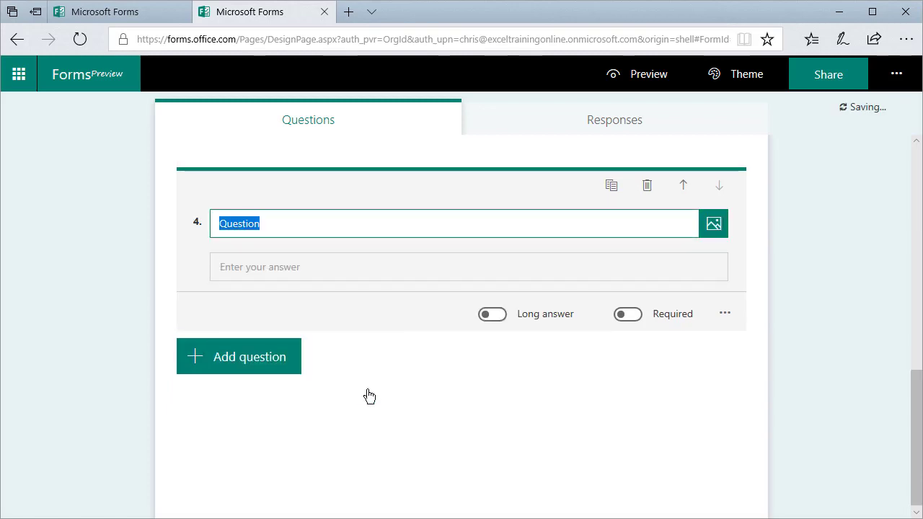
text(Please)
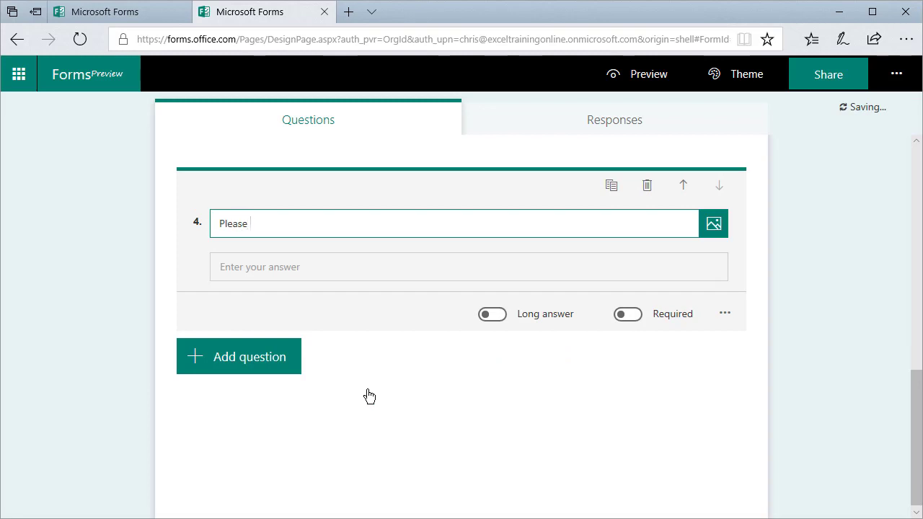
text(type in your f)
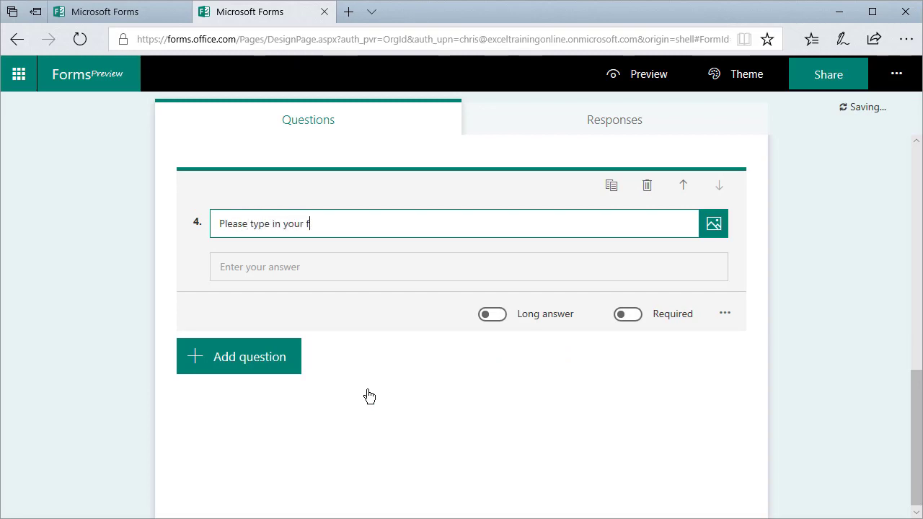
text(irst name)
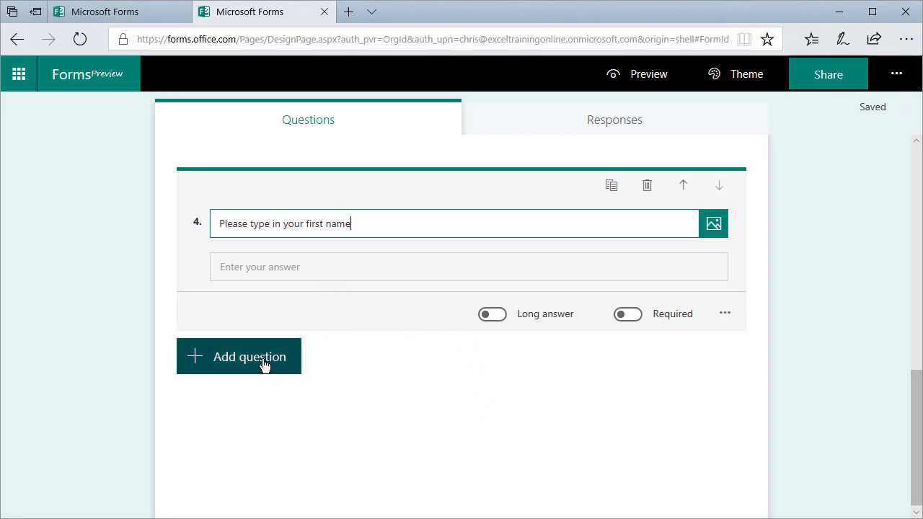
click(249, 355)
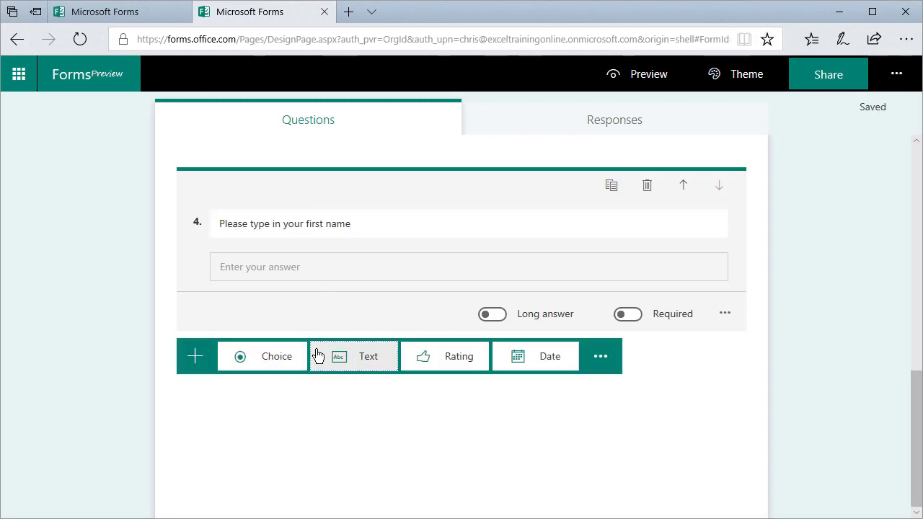
- Add text question 'Favorite Word features' with Long answer switched on
click(368, 355)
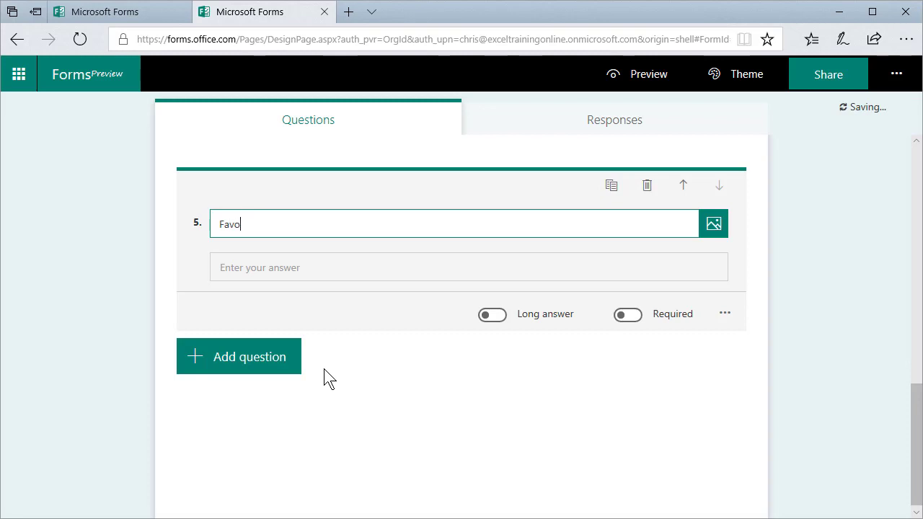
text(ite)
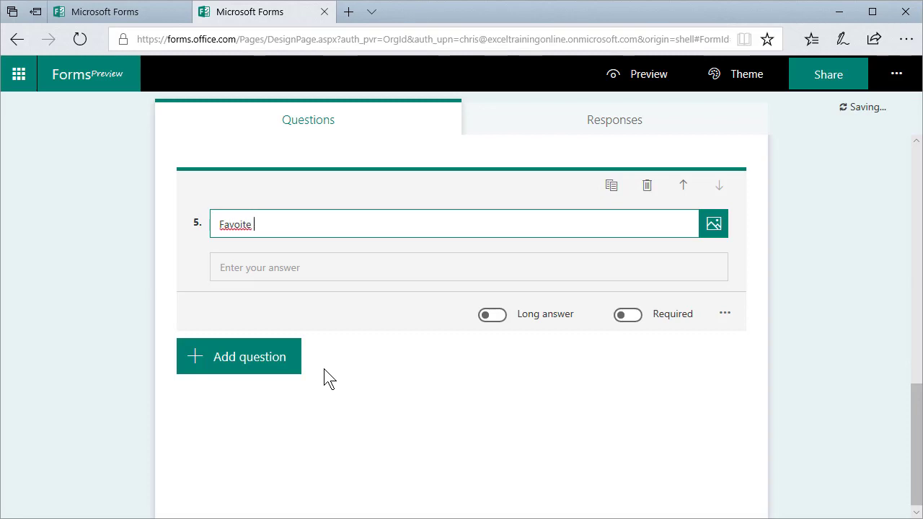
text(Word features)
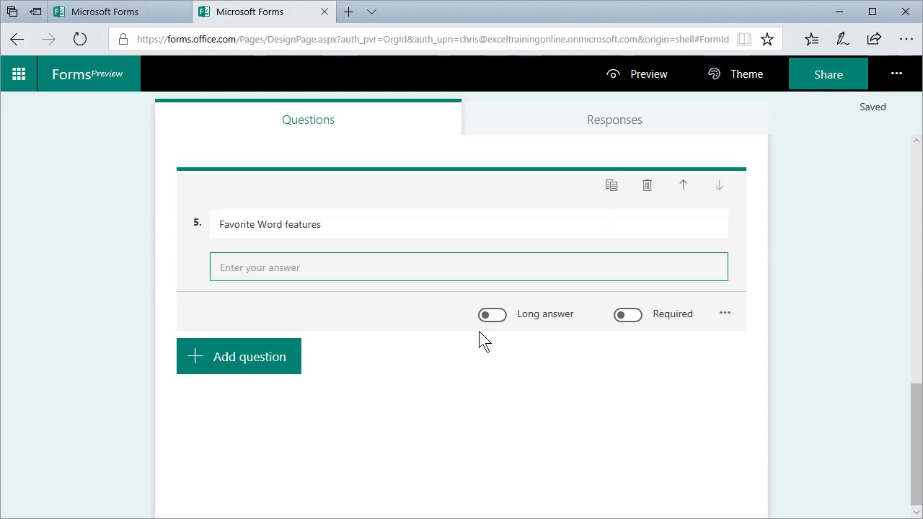
click(491, 314)
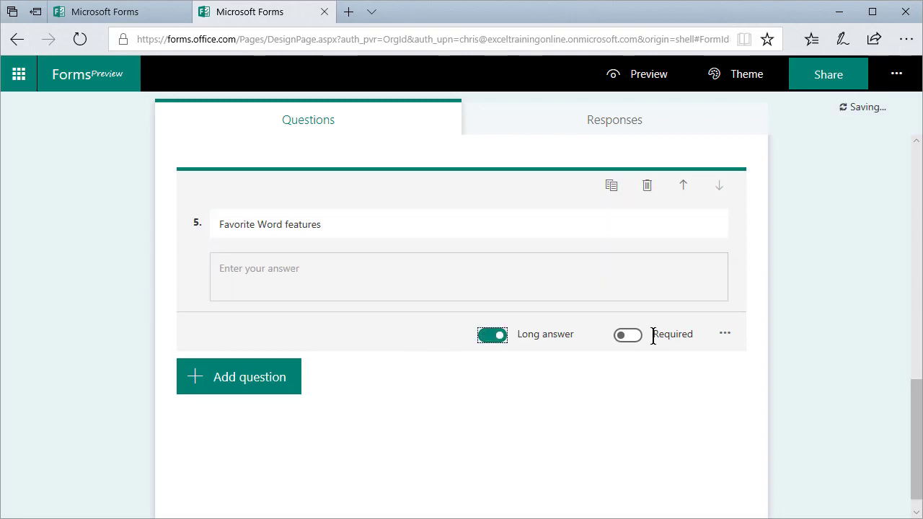
mouse_move(726, 334)
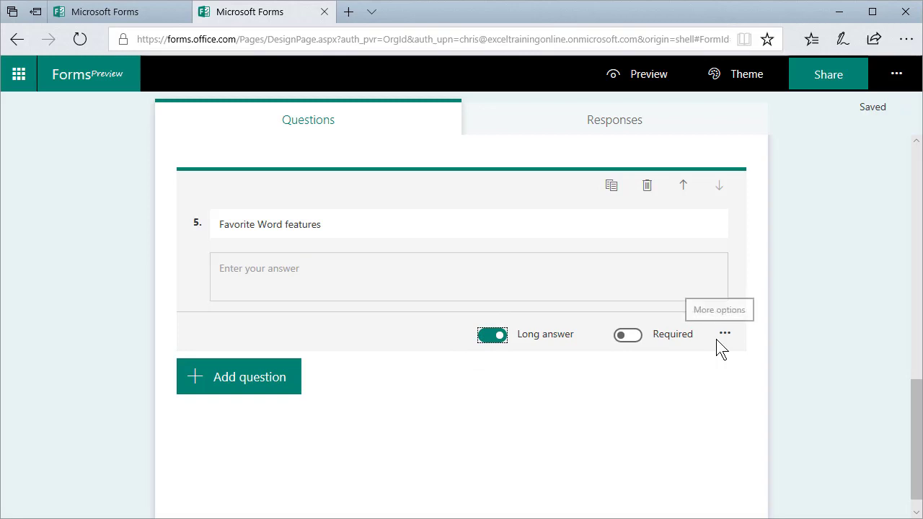
mouse_move(738, 320)
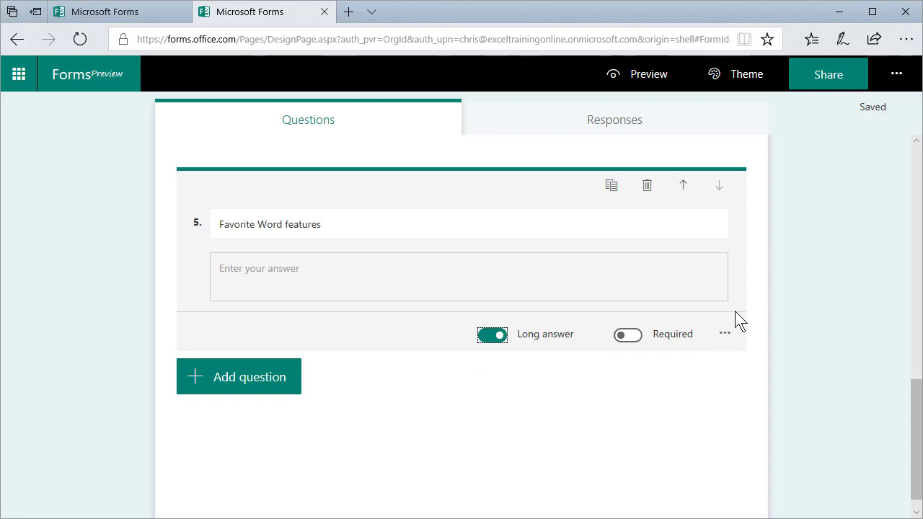
mouse_move(795, 269)
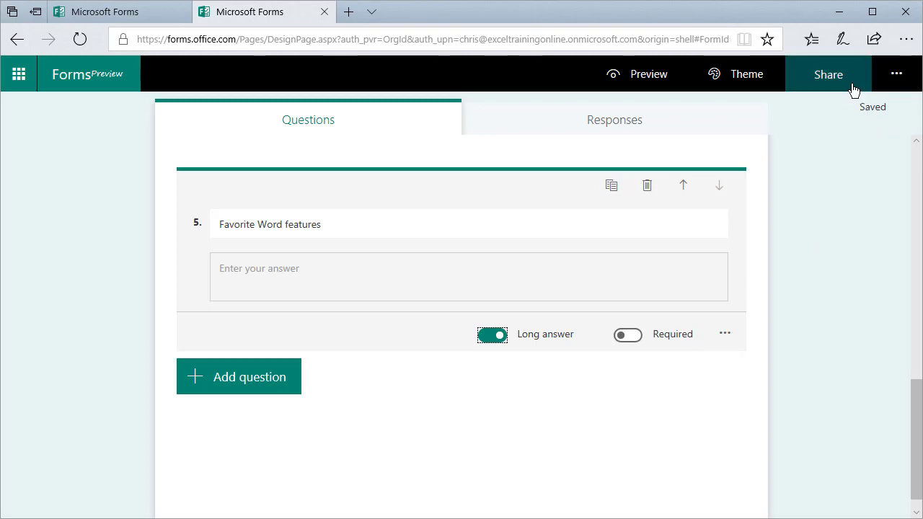
mouse_move(896, 74)
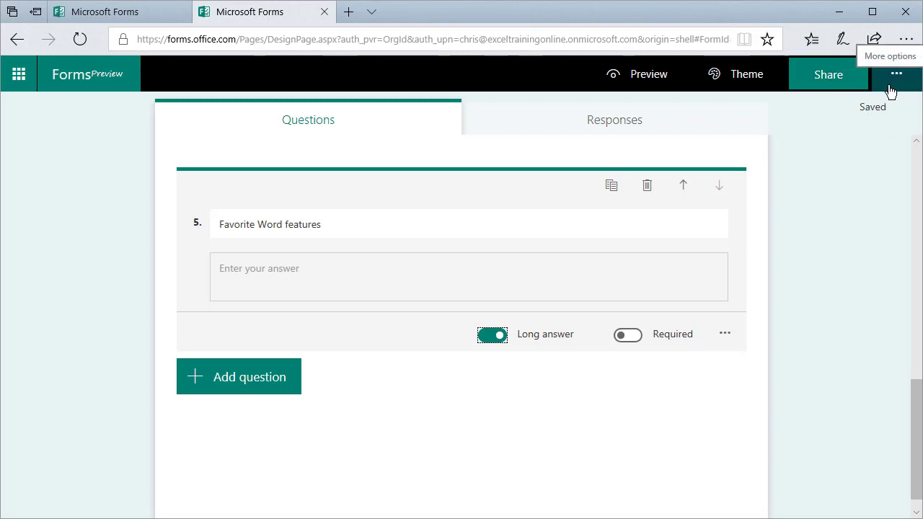
- In the form Settings, choose 'Anyone with the link can respond'
click(896, 73)
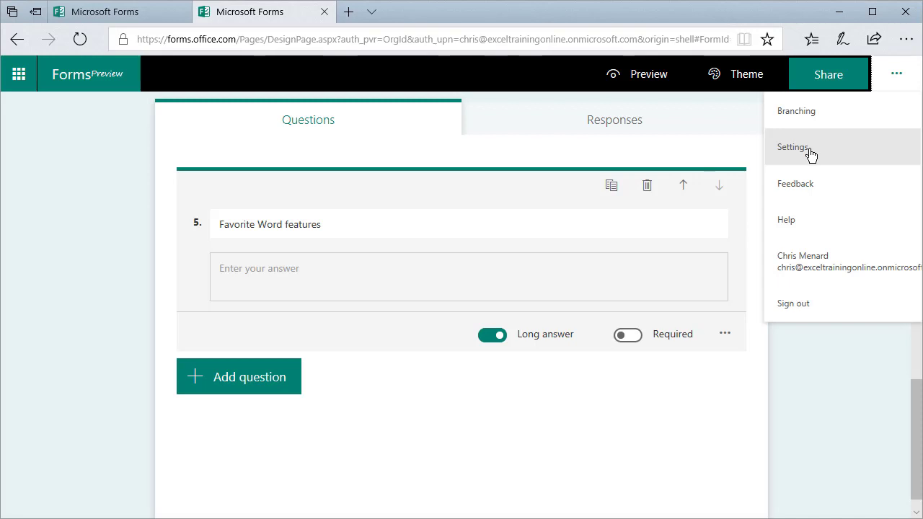
mouse_move(842, 116)
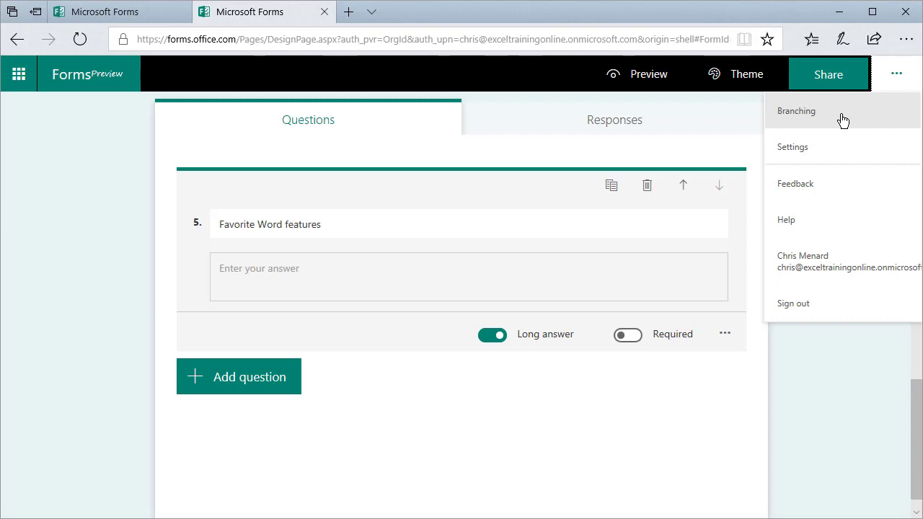
mouse_move(806, 116)
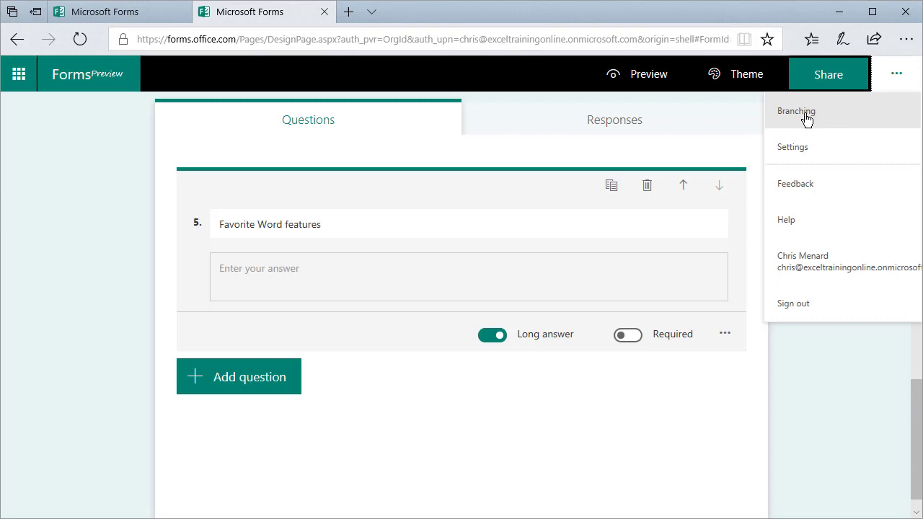
mouse_move(800, 152)
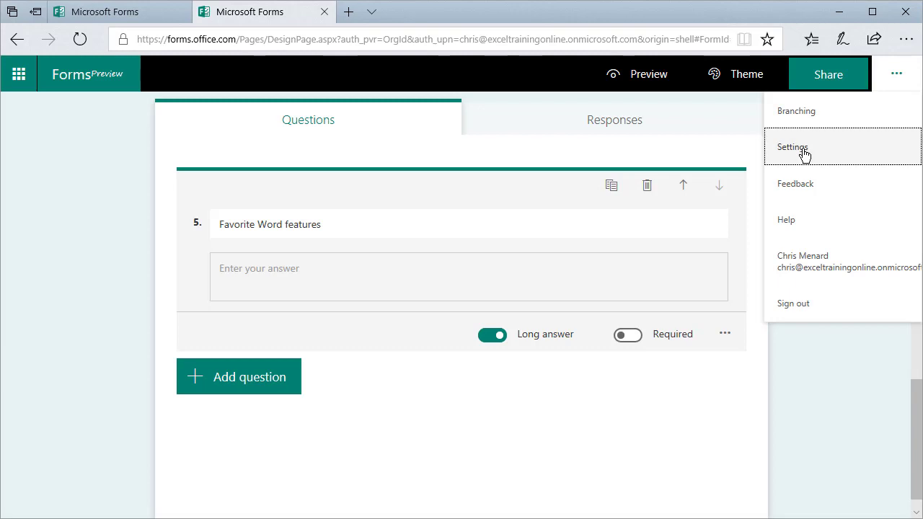
click(794, 147)
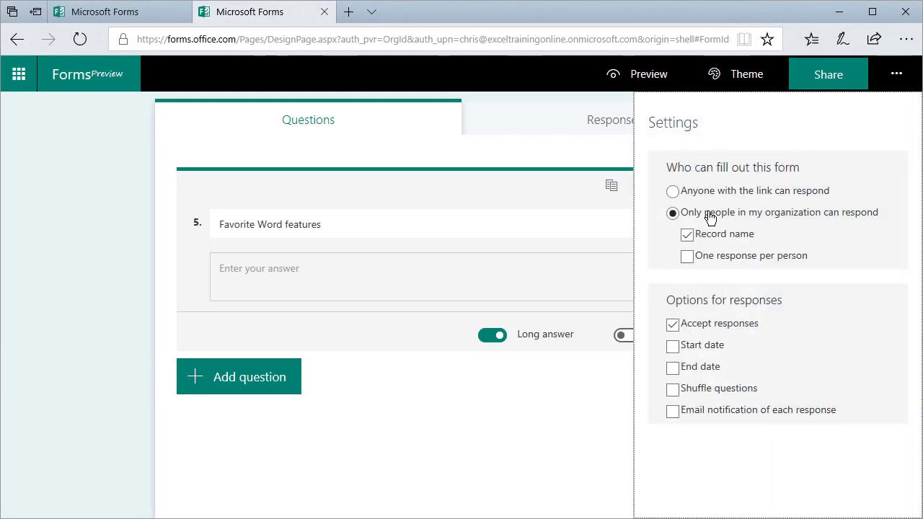
mouse_move(745, 220)
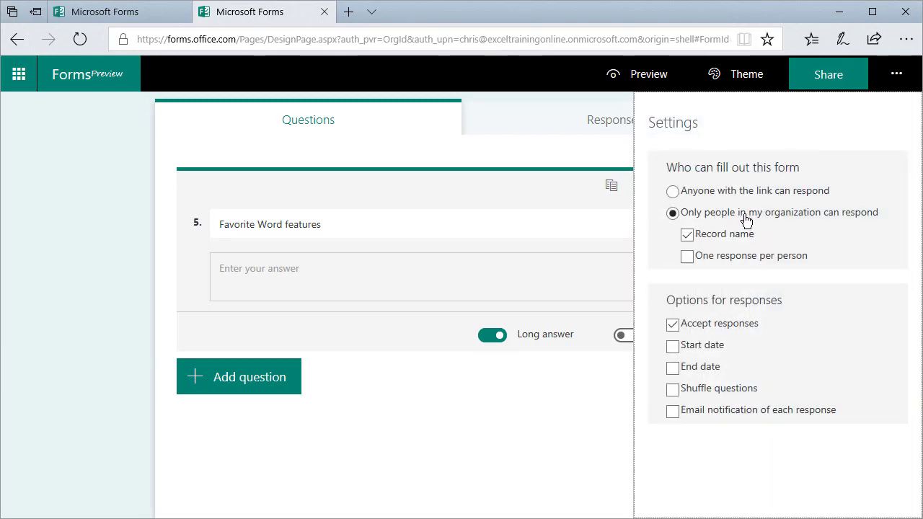
click(671, 191)
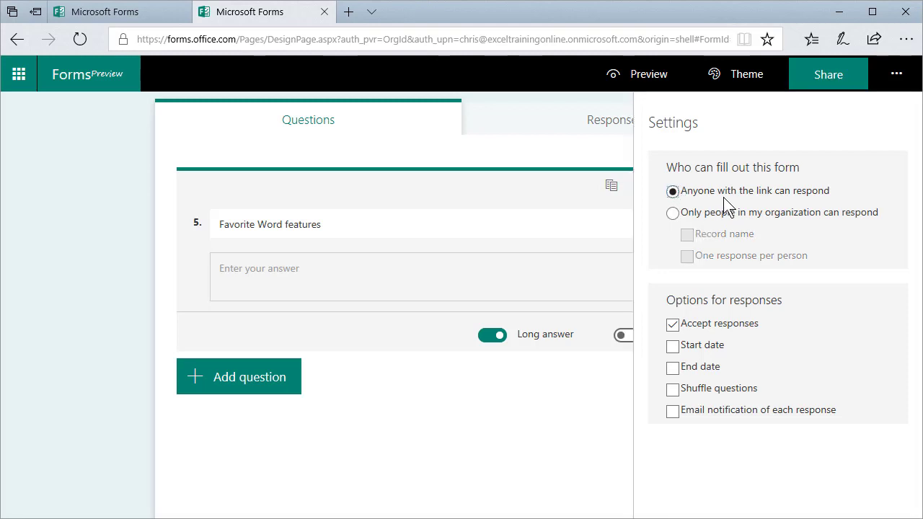
mouse_move(798, 223)
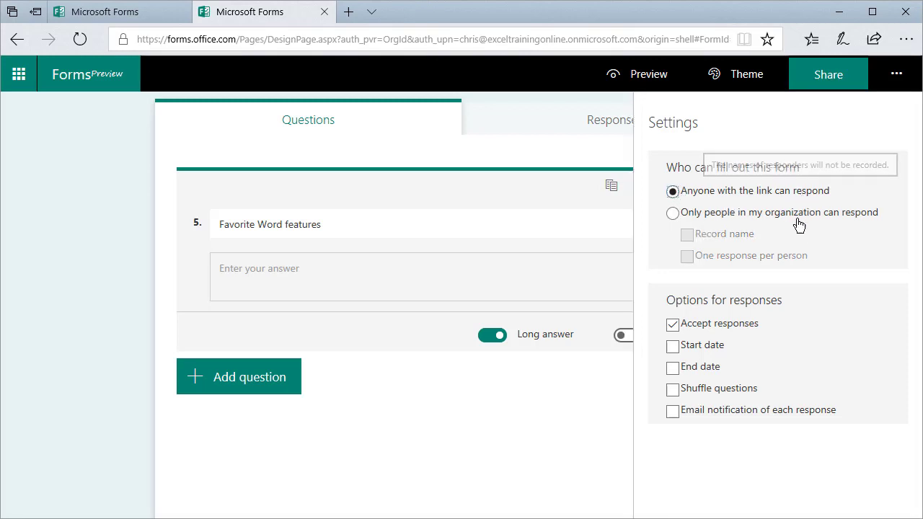
mouse_move(740, 330)
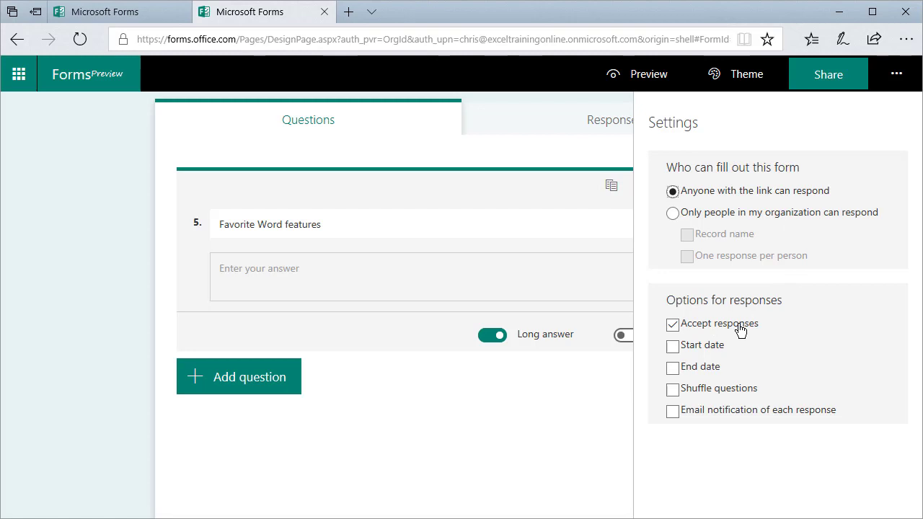
mouse_move(678, 388)
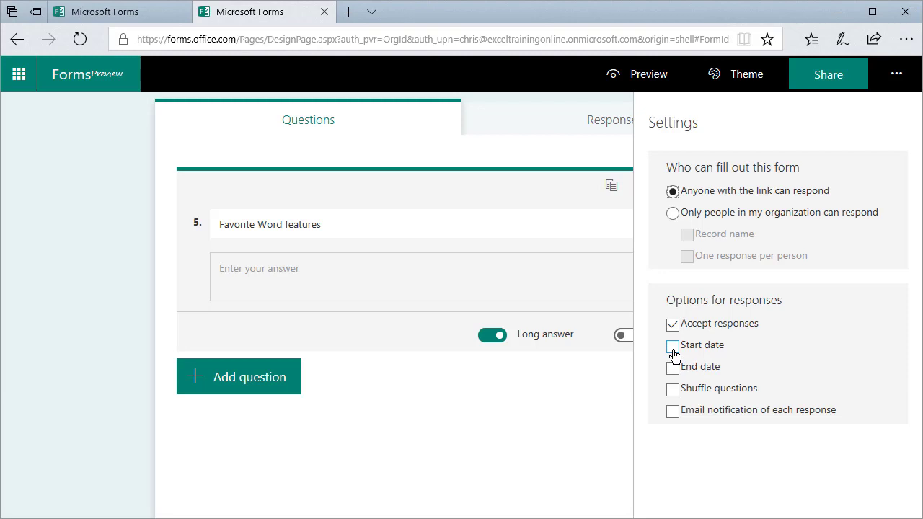
- Enable a 3:30 PM start time and a 4:30 PM end time for 11/3/2017 responses
click(670, 345)
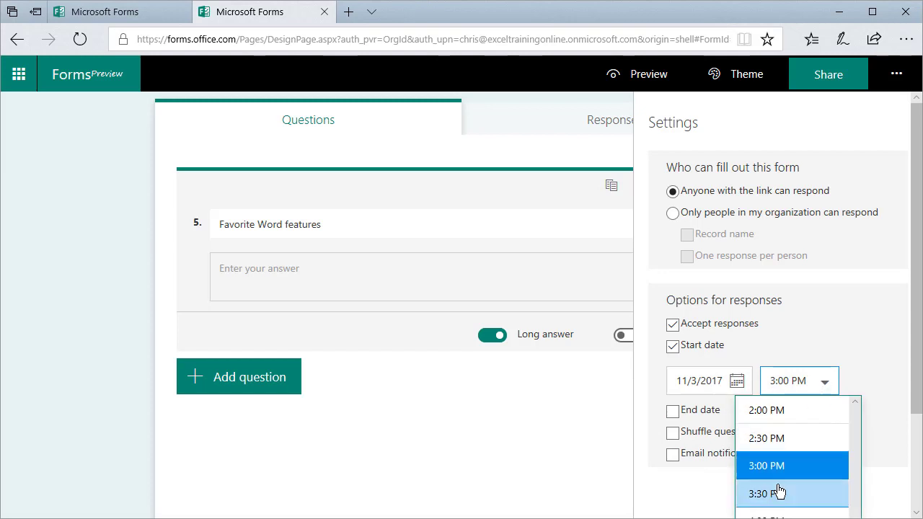
click(773, 491)
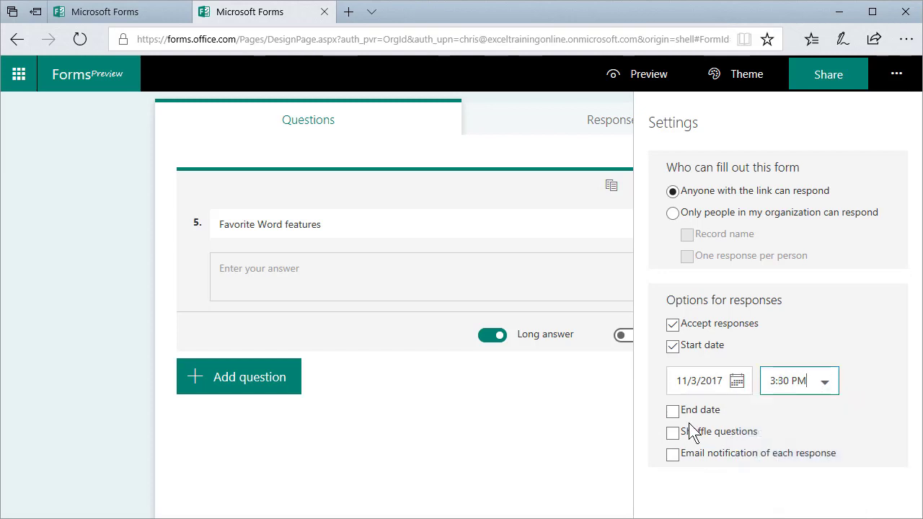
click(671, 410)
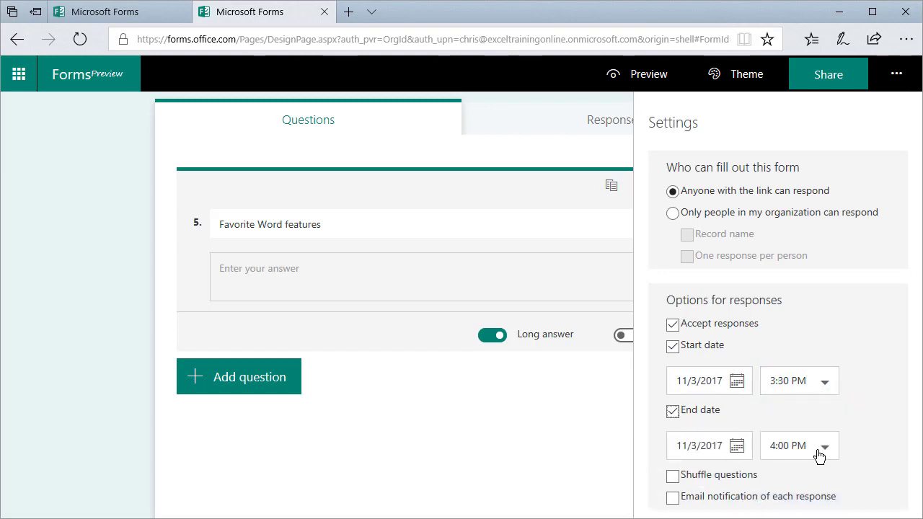
click(826, 445)
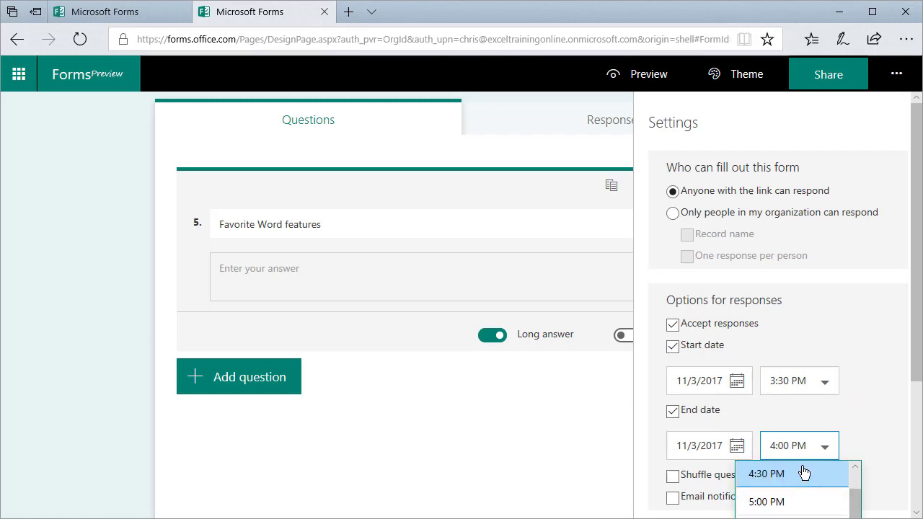
click(772, 470)
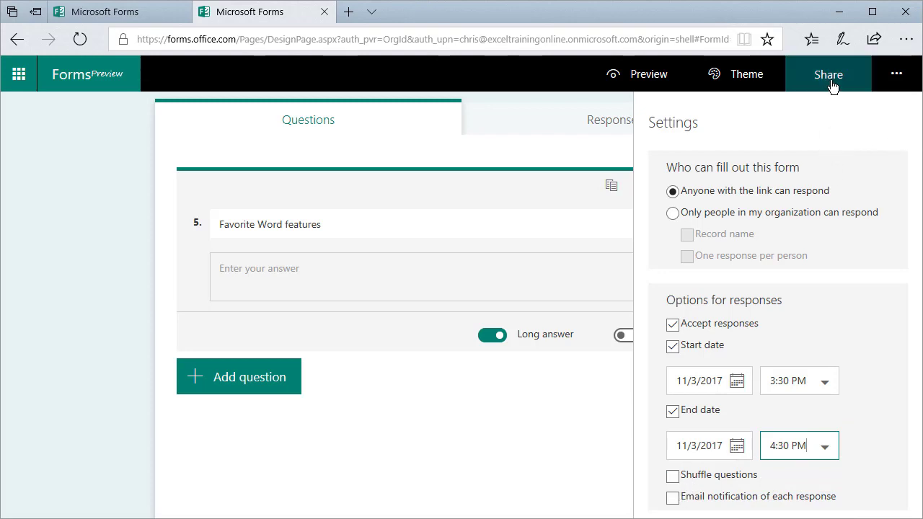
- View the embed code, then copy the anyone-with-the-link response link and close sharing
click(827, 75)
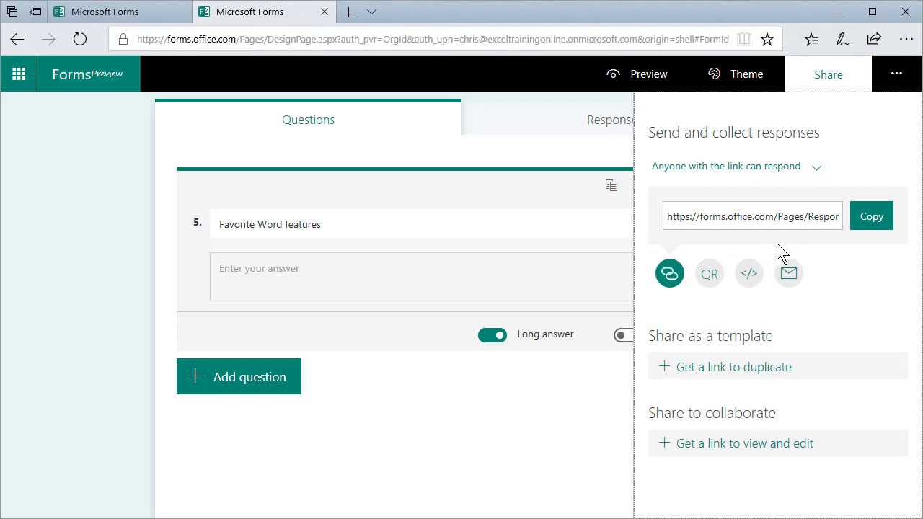
mouse_move(749, 273)
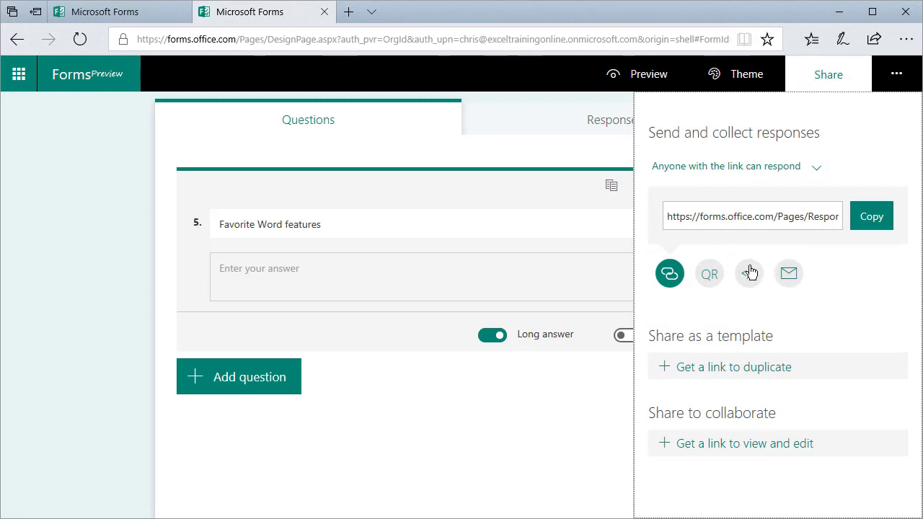
click(748, 274)
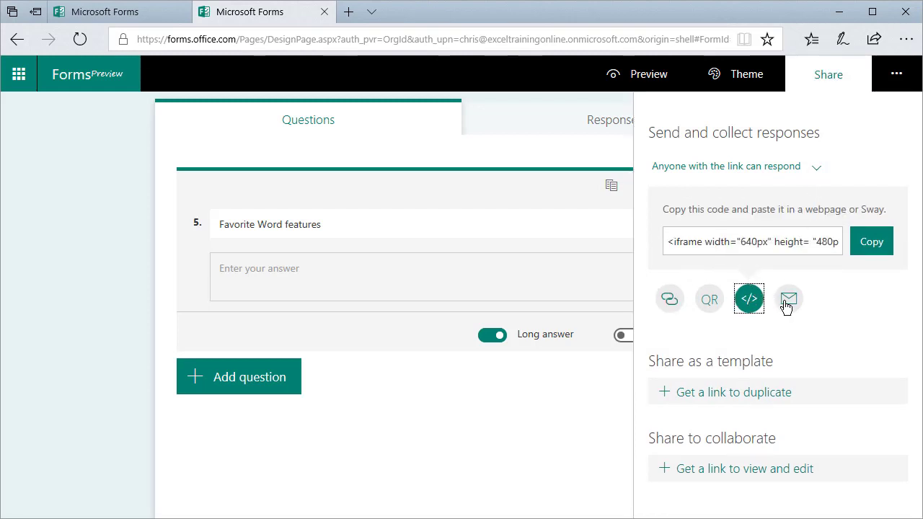
mouse_move(715, 311)
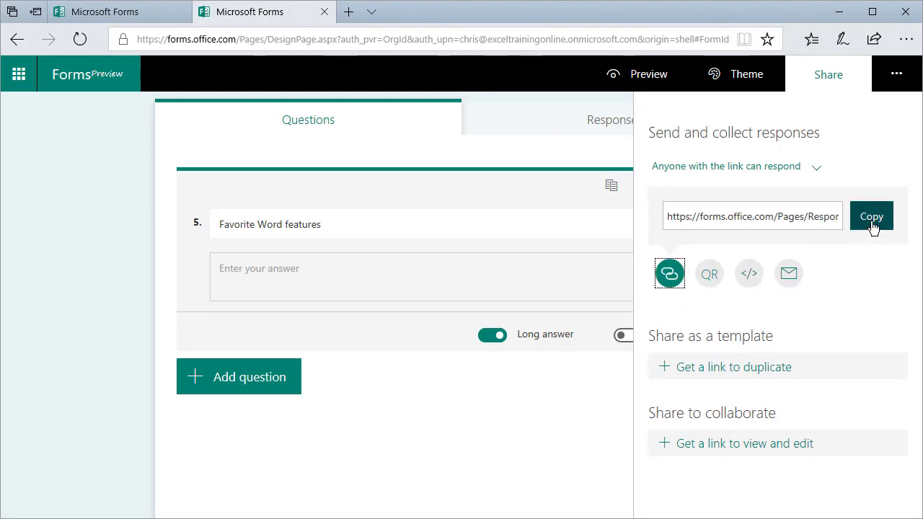
click(871, 216)
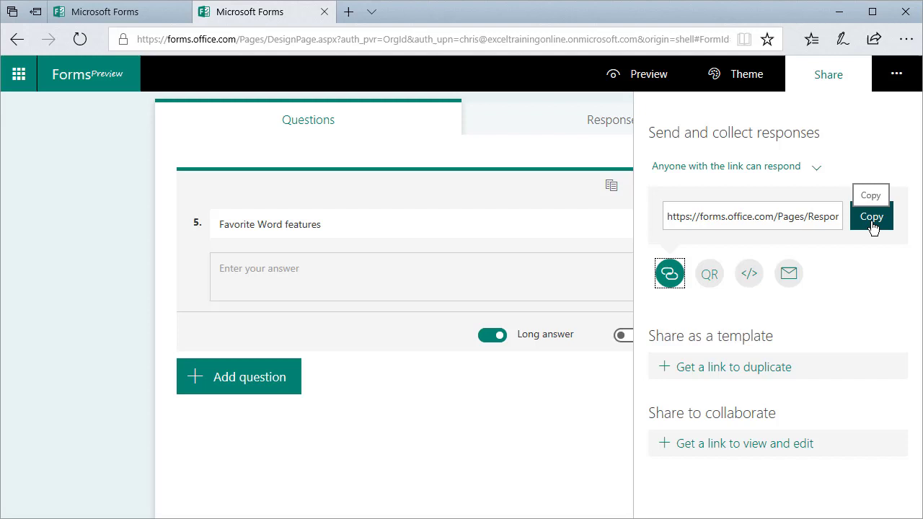
mouse_move(147, 175)
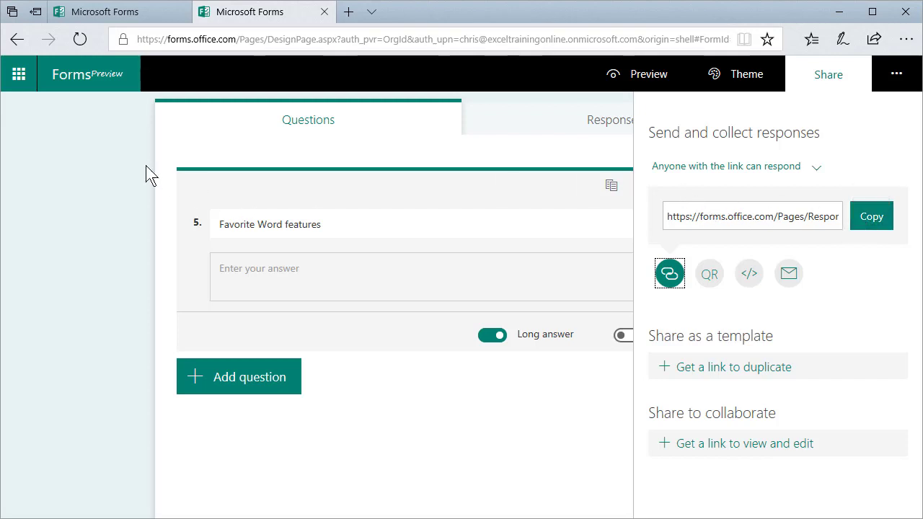
click(72, 75)
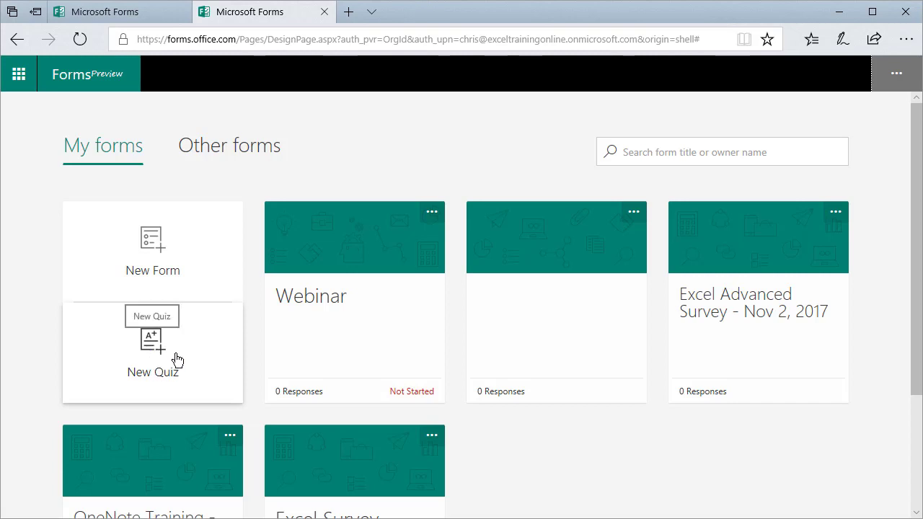
mouse_move(485, 348)
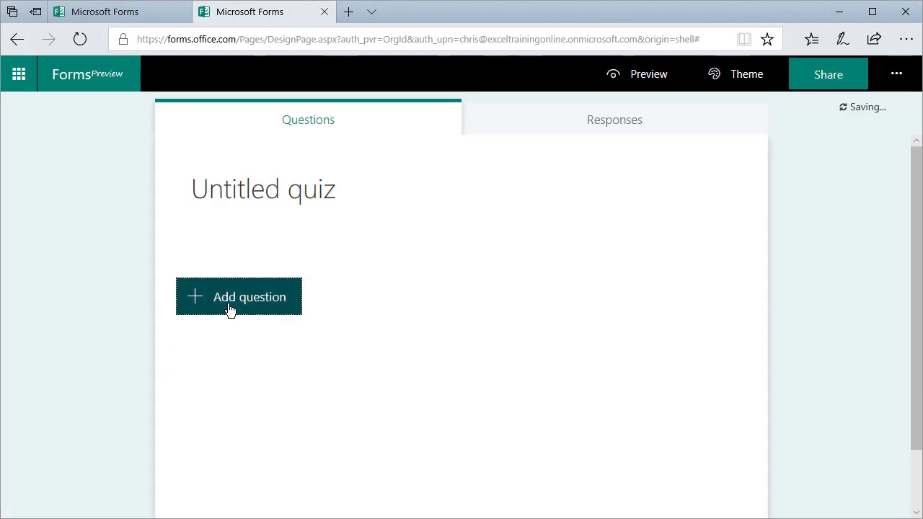
- Add a first choice question with Option 1, Option 2 and a points field
click(238, 296)
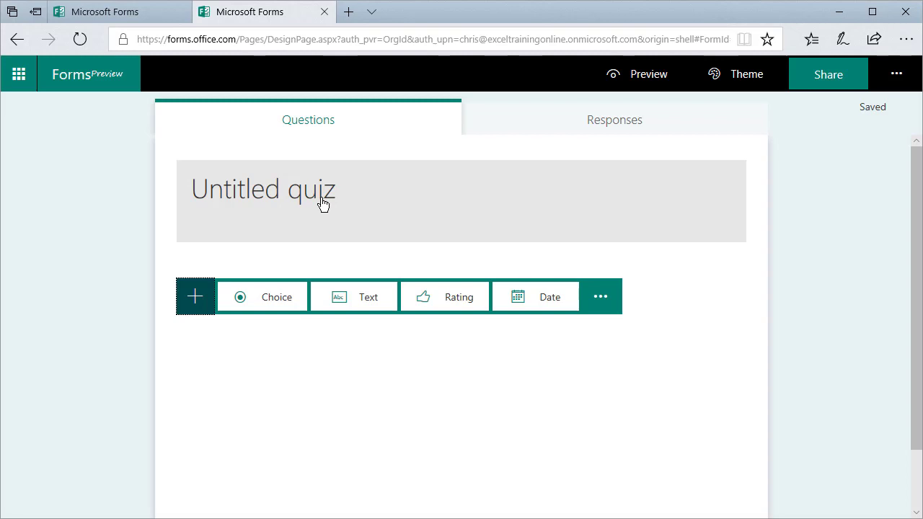
click(279, 296)
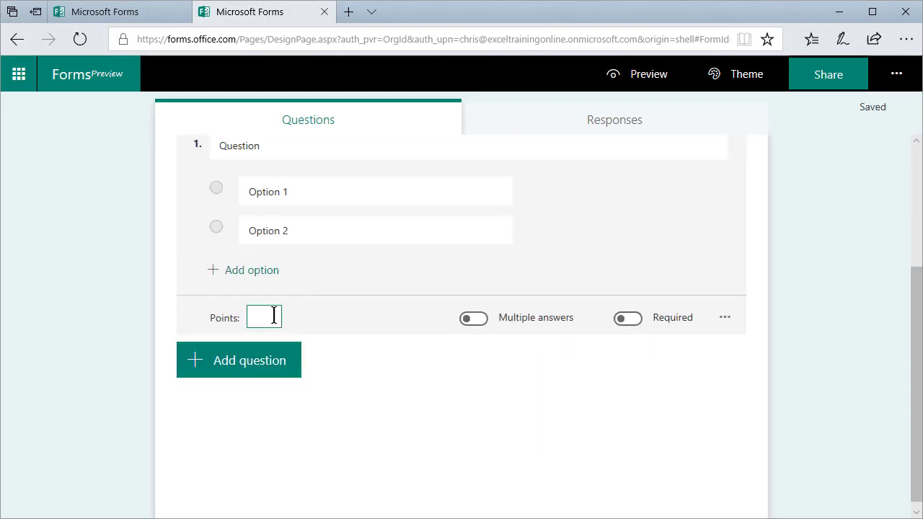
mouse_move(373, 198)
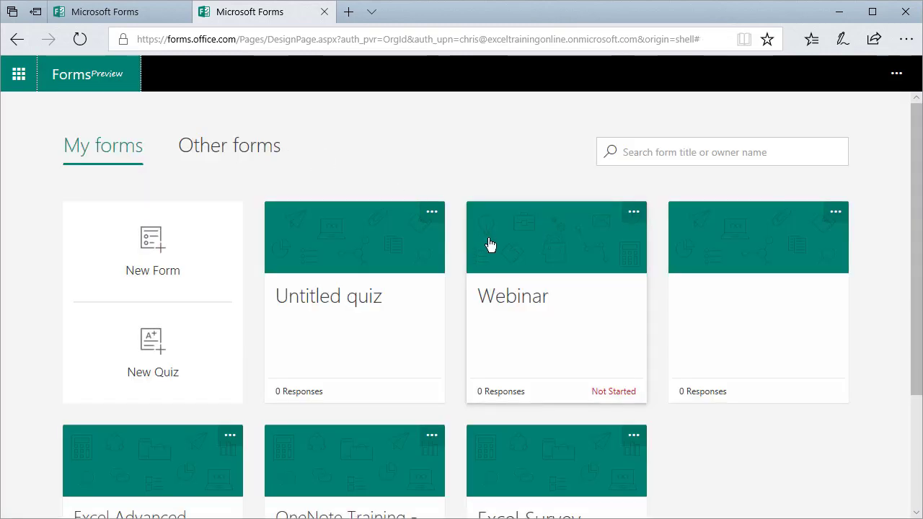
- Open the Excel Survey card with 8 responses and scroll through its Instructor questions
scroll(down, 3)
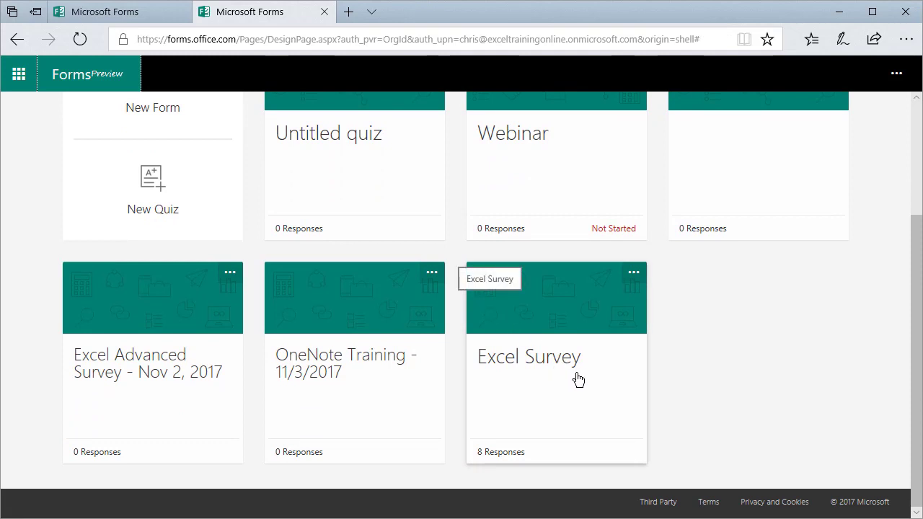
mouse_move(541, 455)
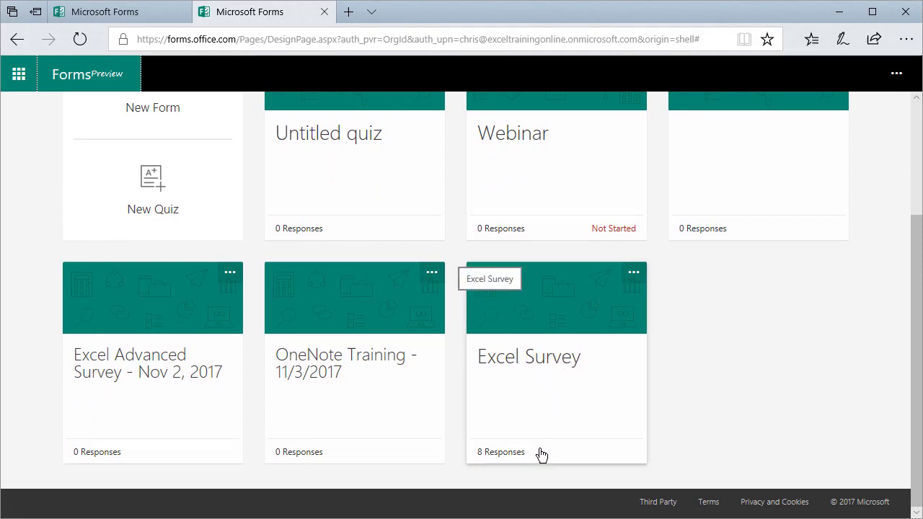
click(540, 357)
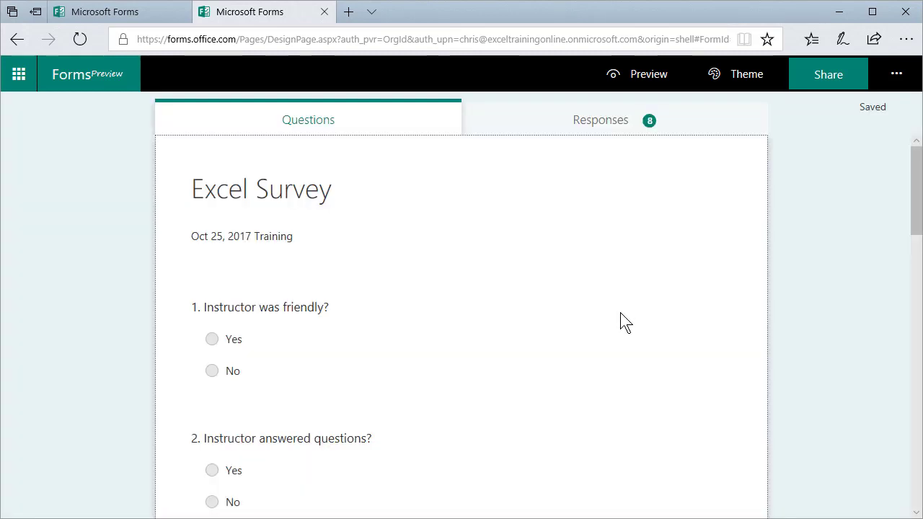
scroll(down, 3)
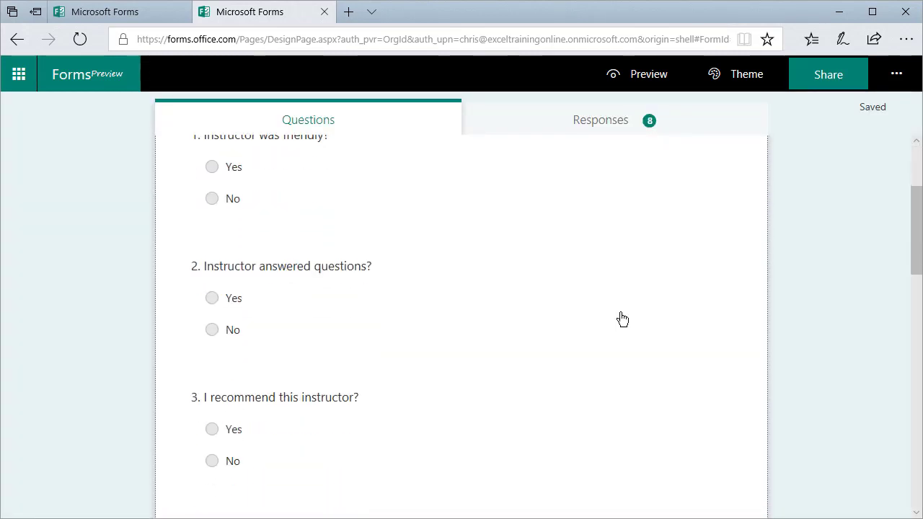
scroll(down, 3)
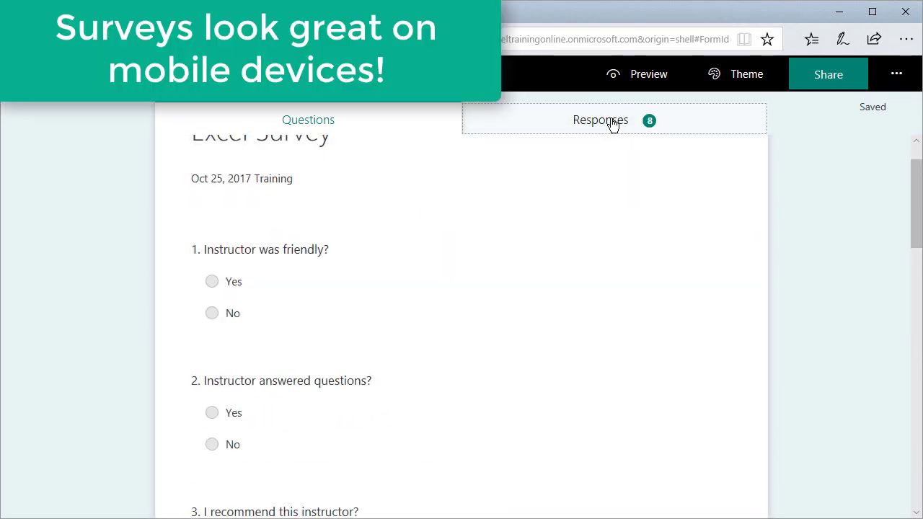
- Review the Excel Survey response charts, then export and open the 8 responses in Excel
click(600, 120)
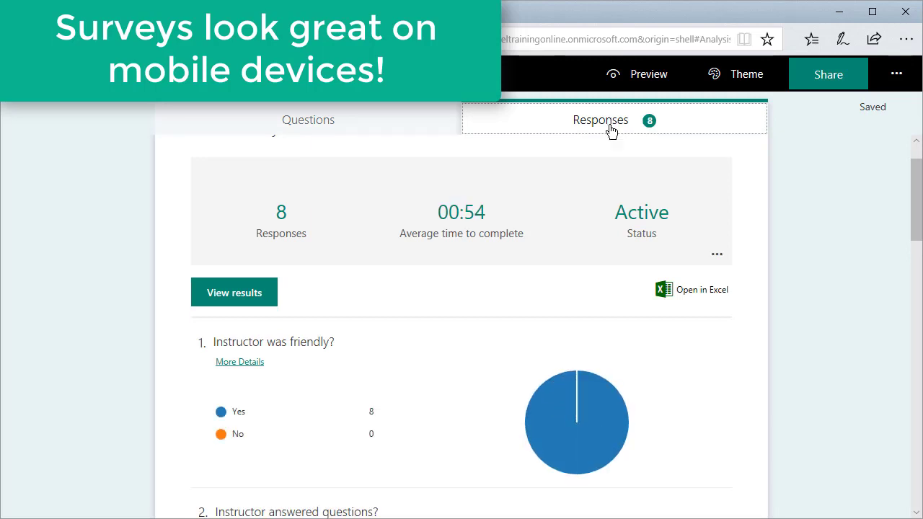
scroll(down, 3)
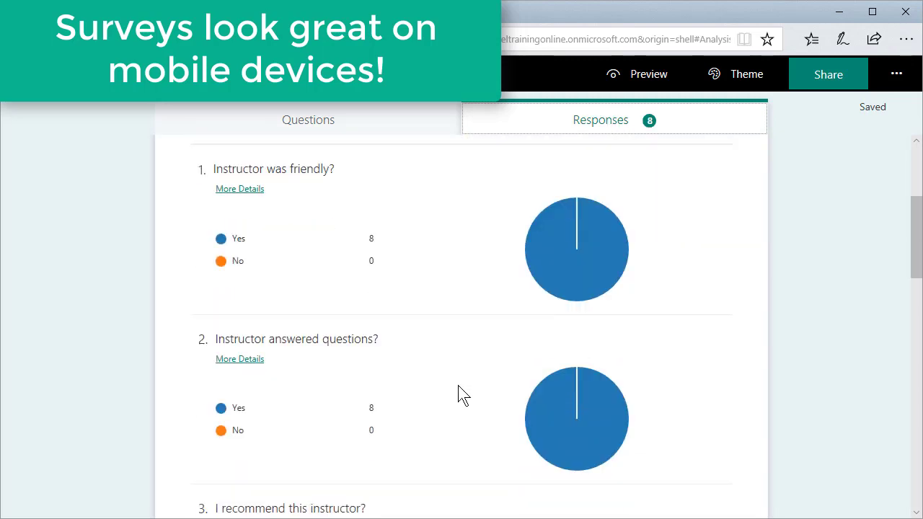
scroll(down, 3)
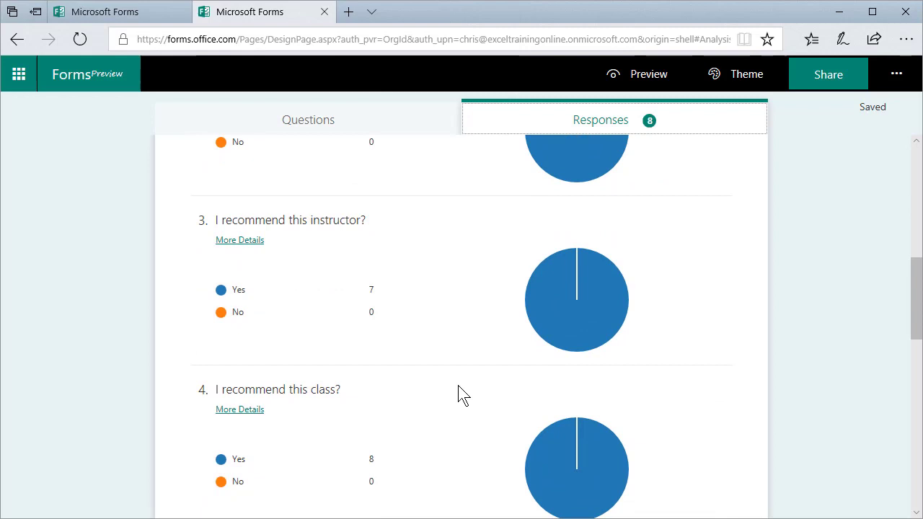
scroll(down, 3)
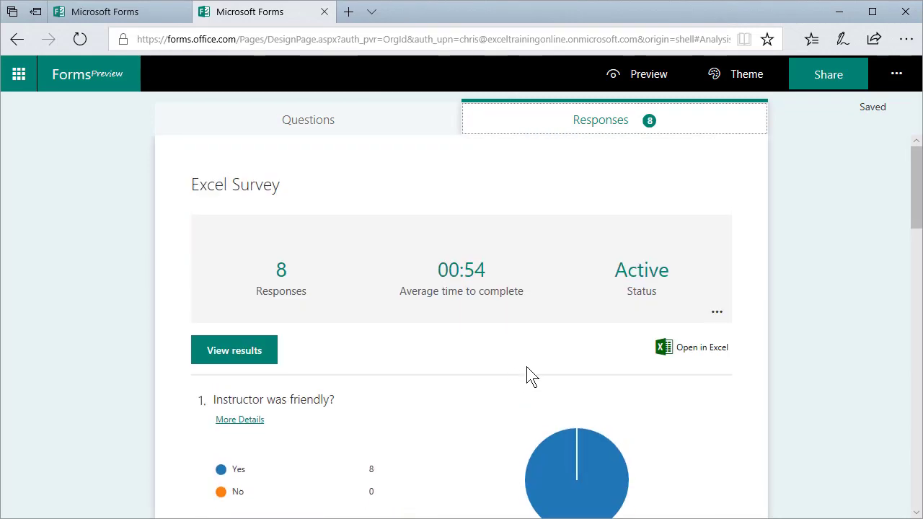
click(701, 347)
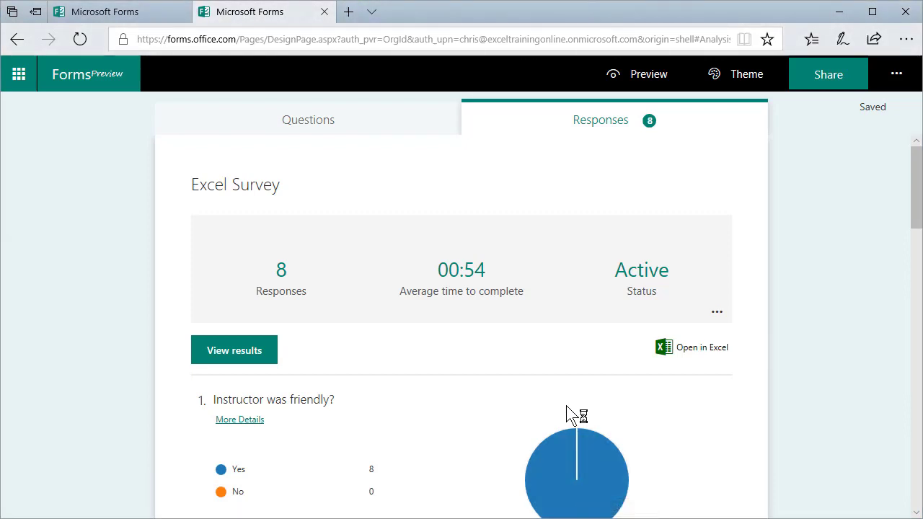
mouse_move(571, 419)
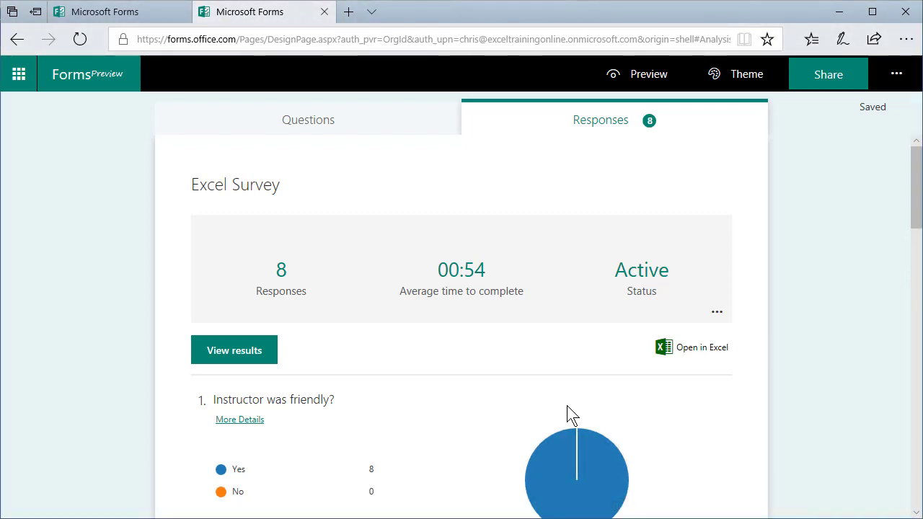
click(700, 347)
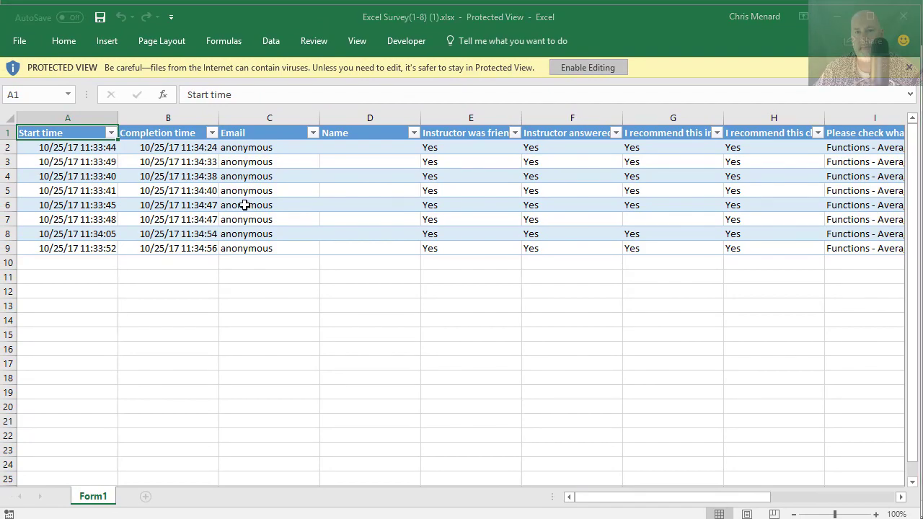
- Enable editing on the exported workbook and read the comments and ratings such as J5
click(588, 67)
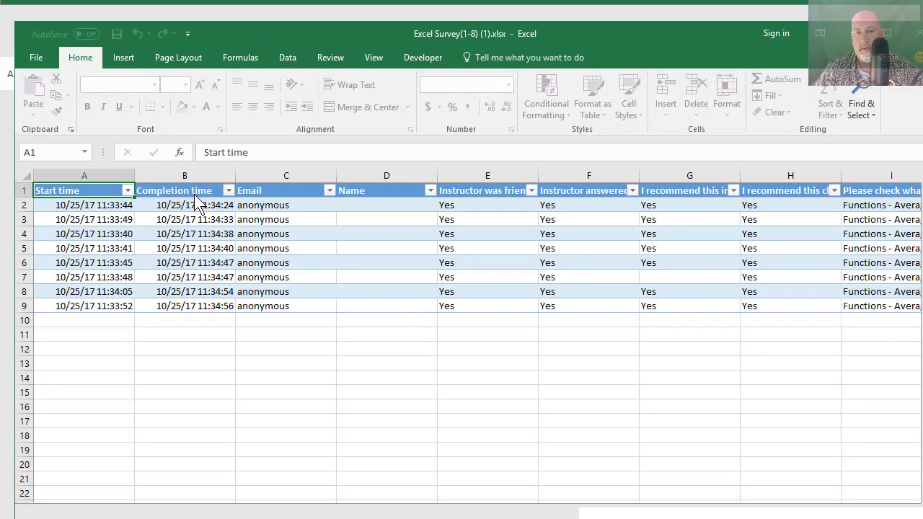
click(179, 152)
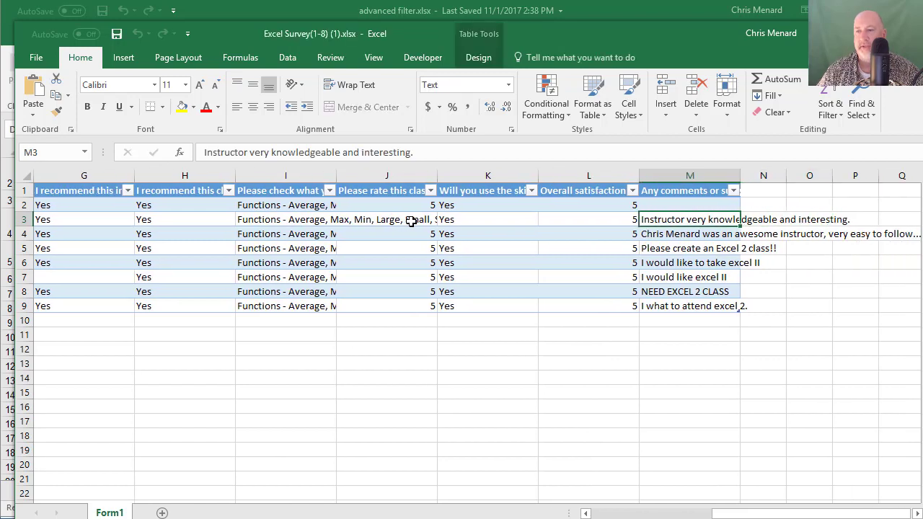
click(373, 248)
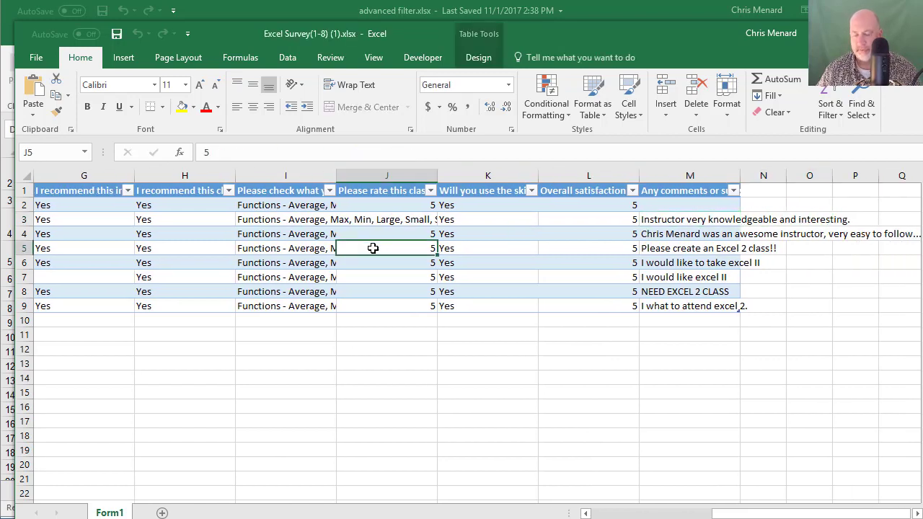
click(286, 248)
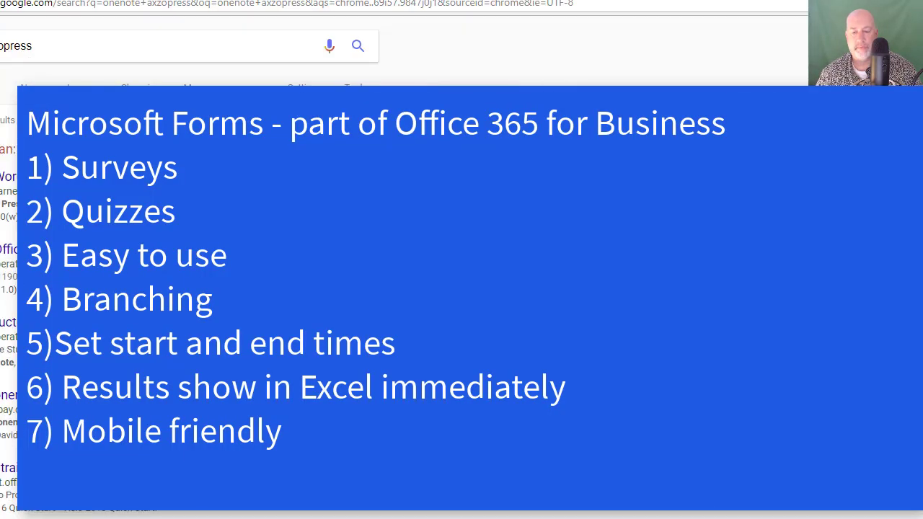
click(249, 11)
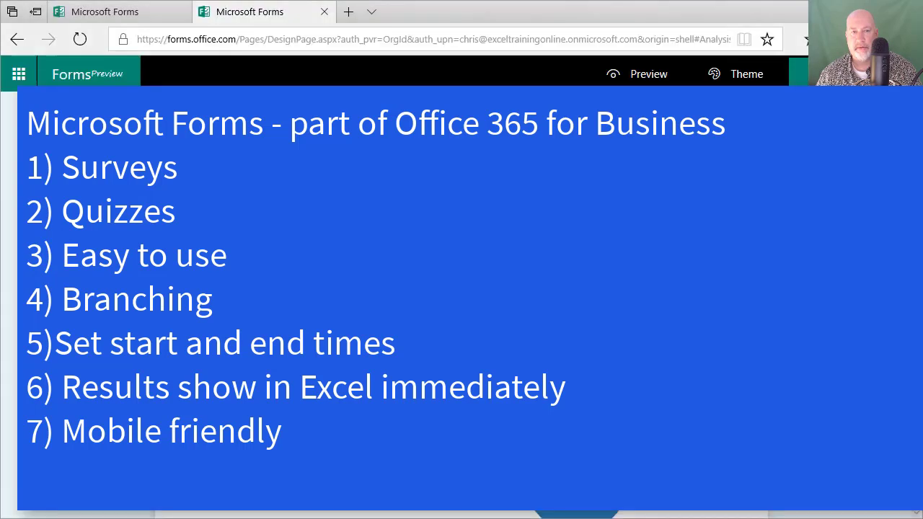